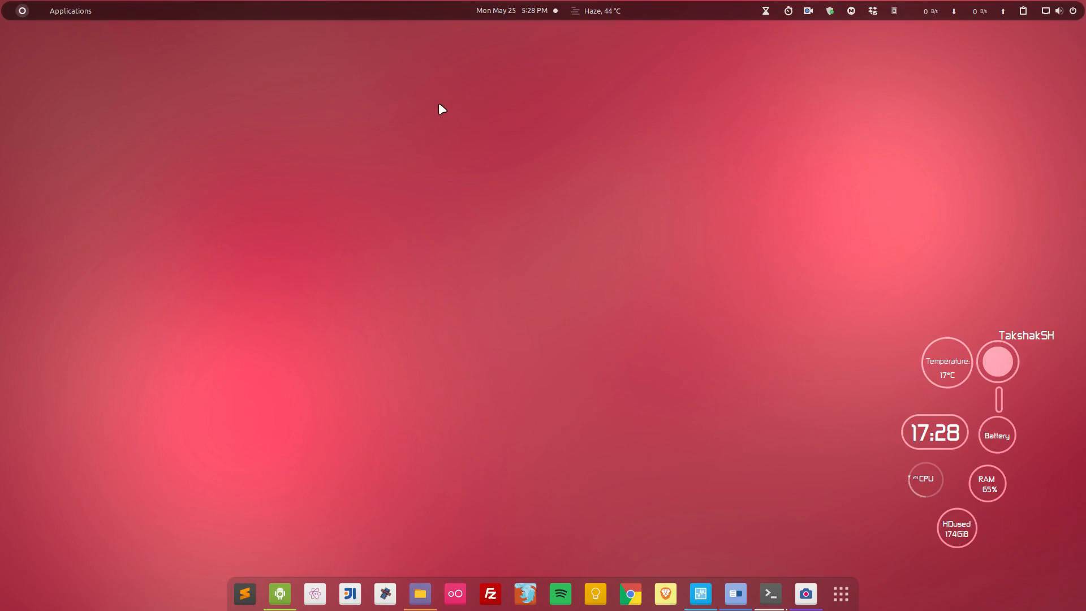
mouse_move(448, 113)
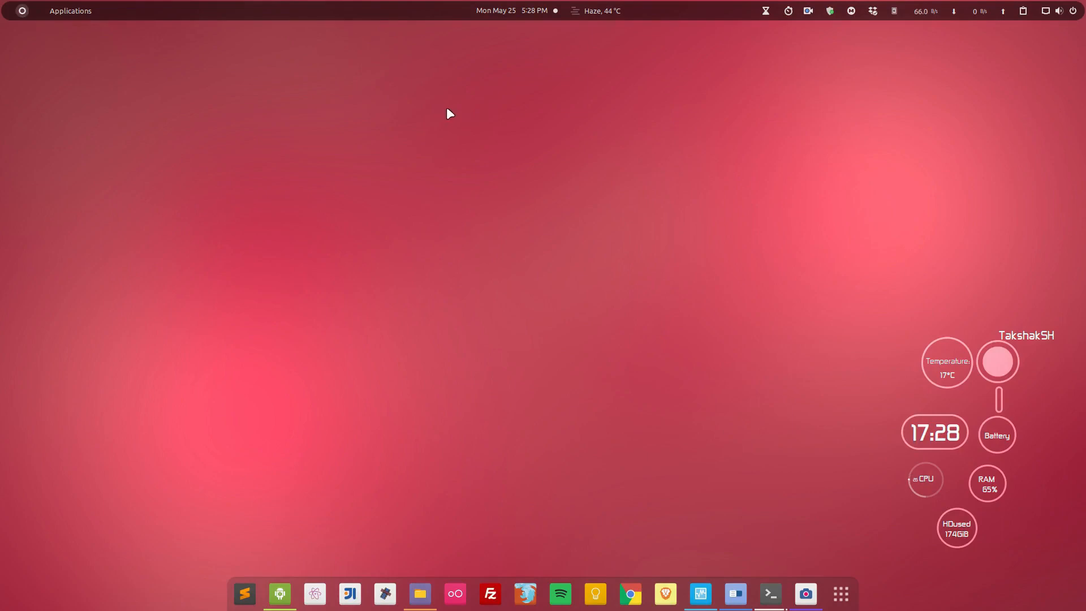
mouse_move(454, 322)
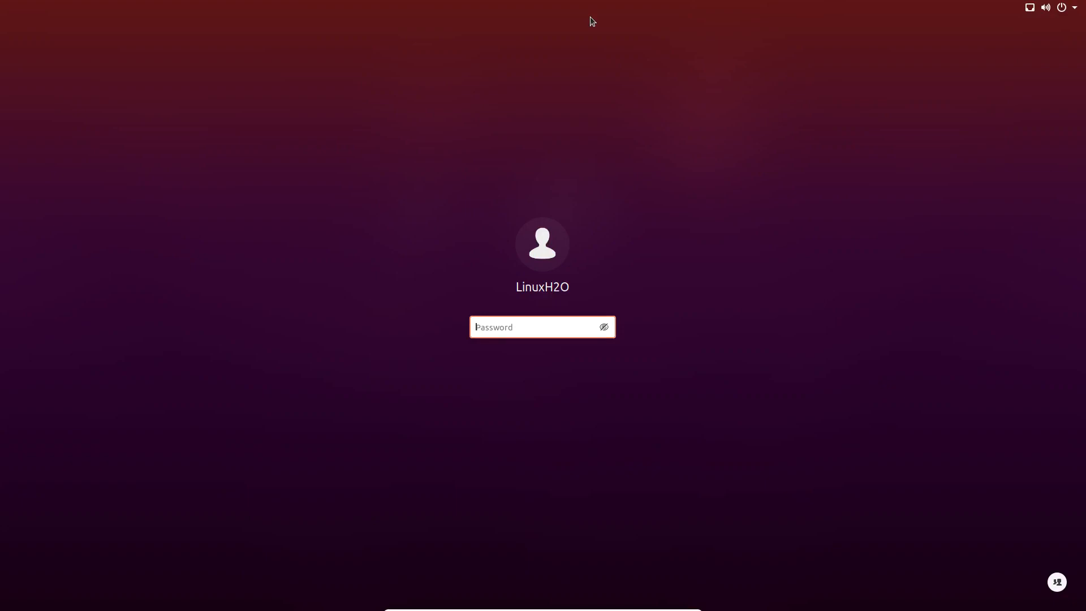
- Log in to the Ubuntu desktop and launch a terminal window, then Files showing Home
text(password)
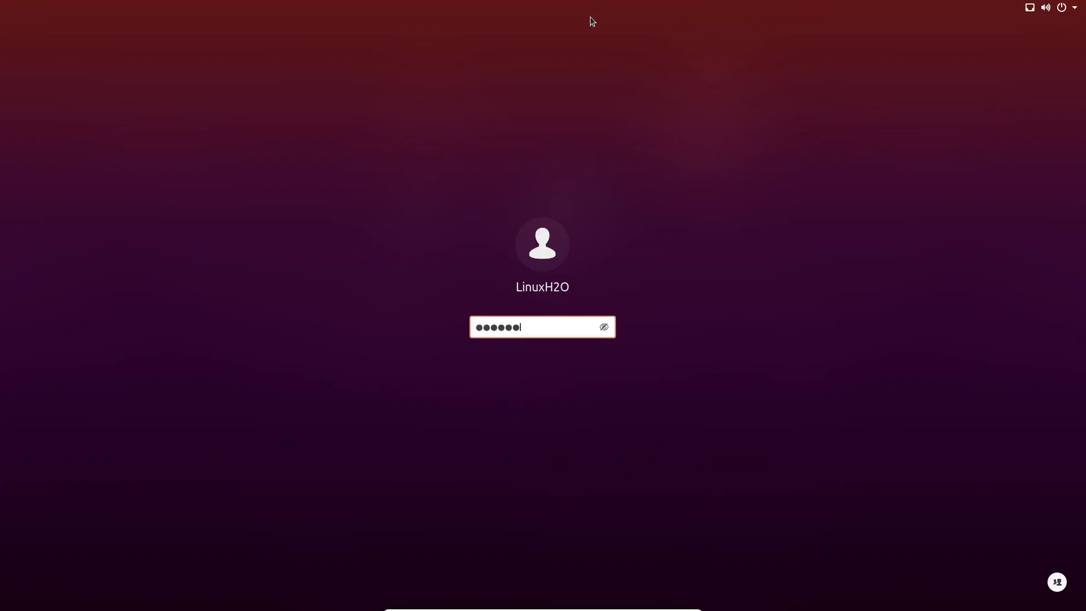
key(Return)
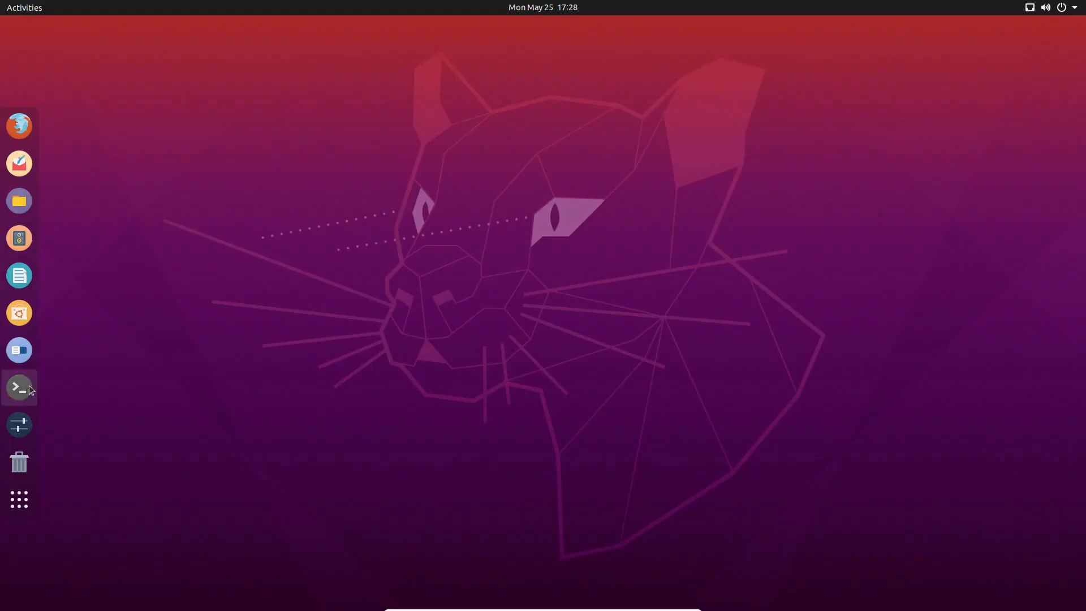
click(18, 387)
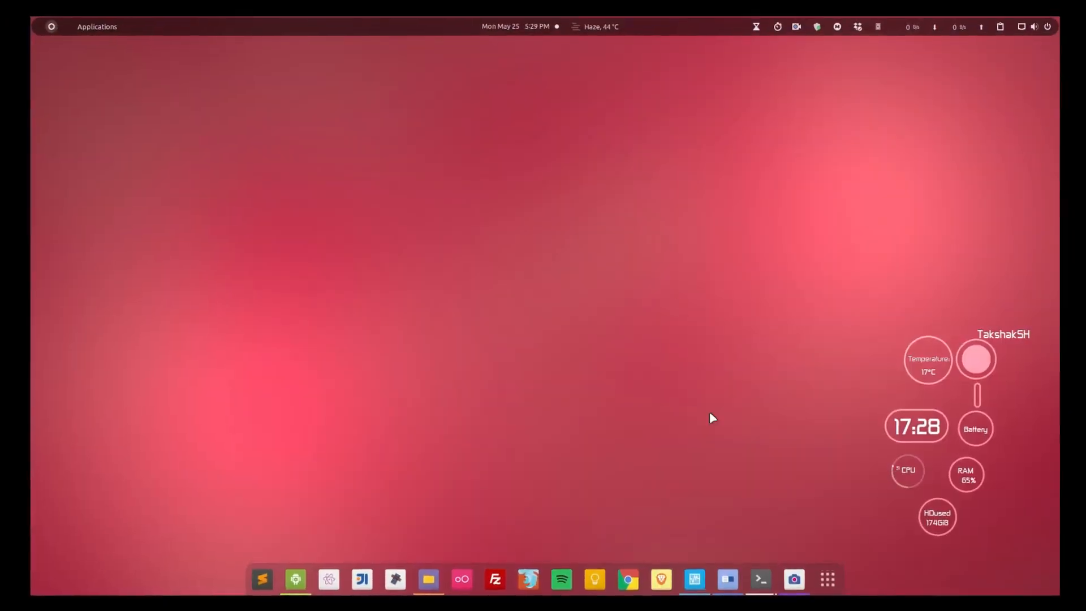
click(759, 579)
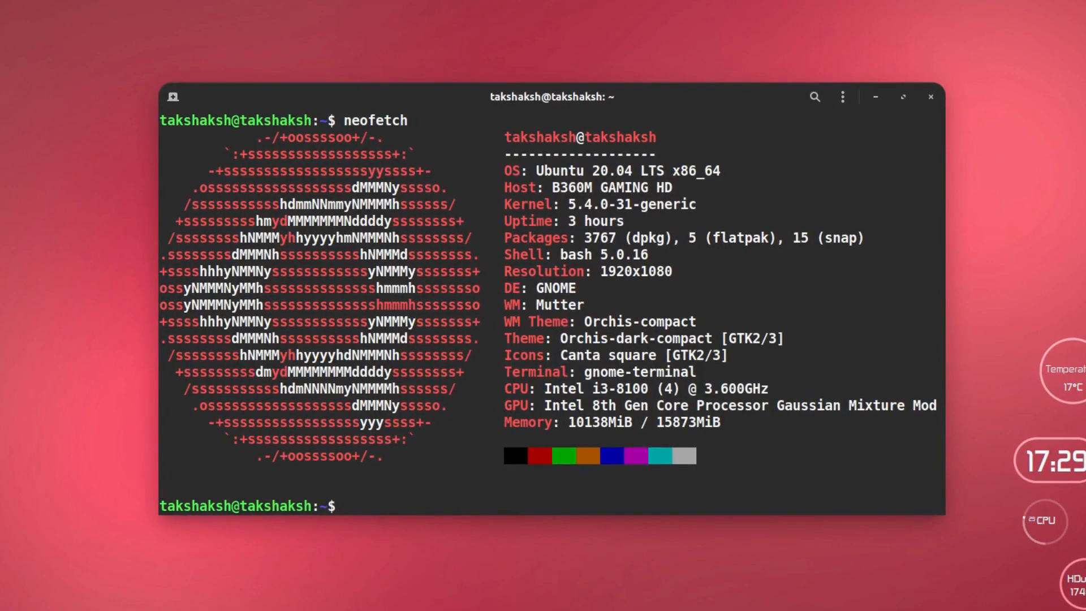
mouse_move(735, 23)
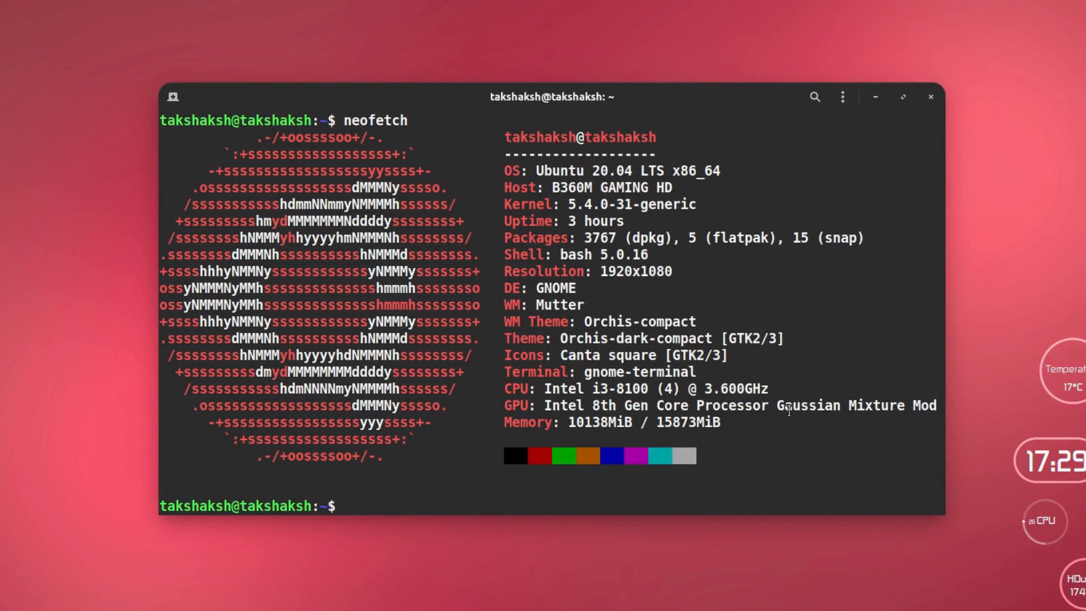
mouse_move(781, 380)
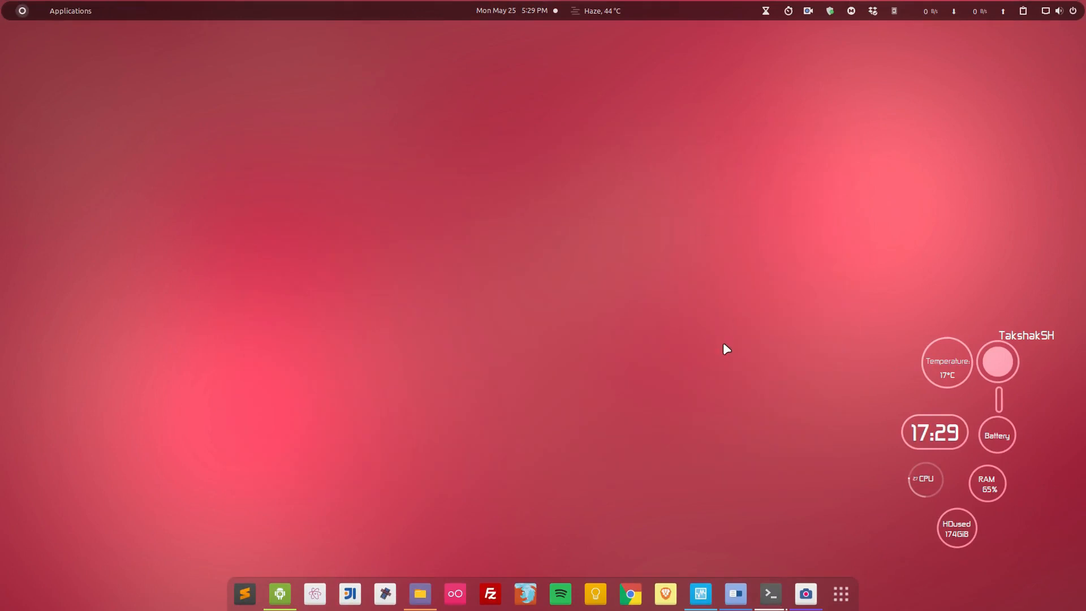
mouse_move(737, 435)
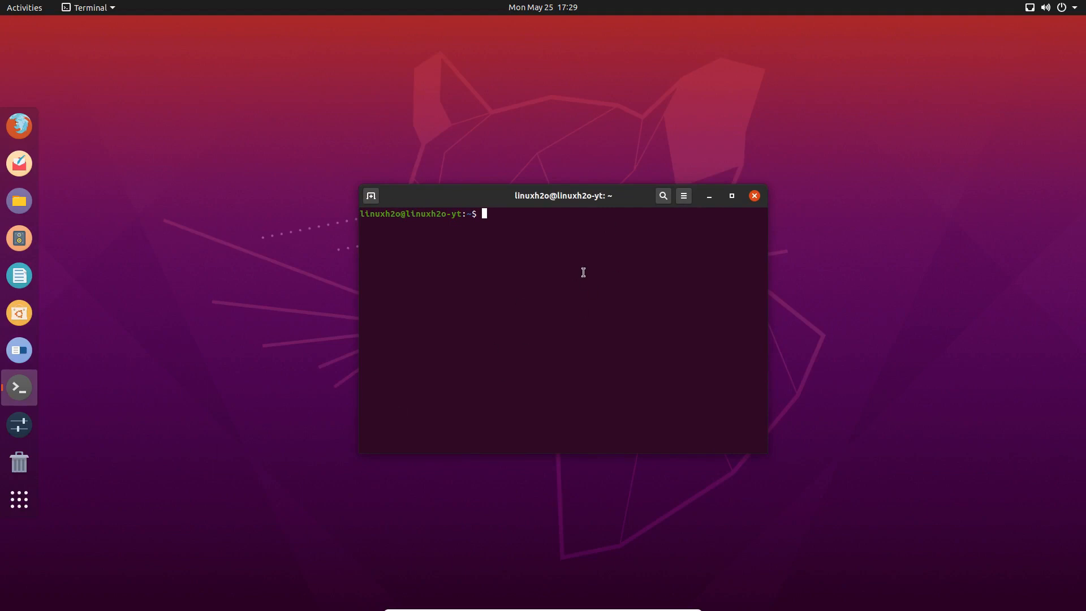
mouse_move(711, 199)
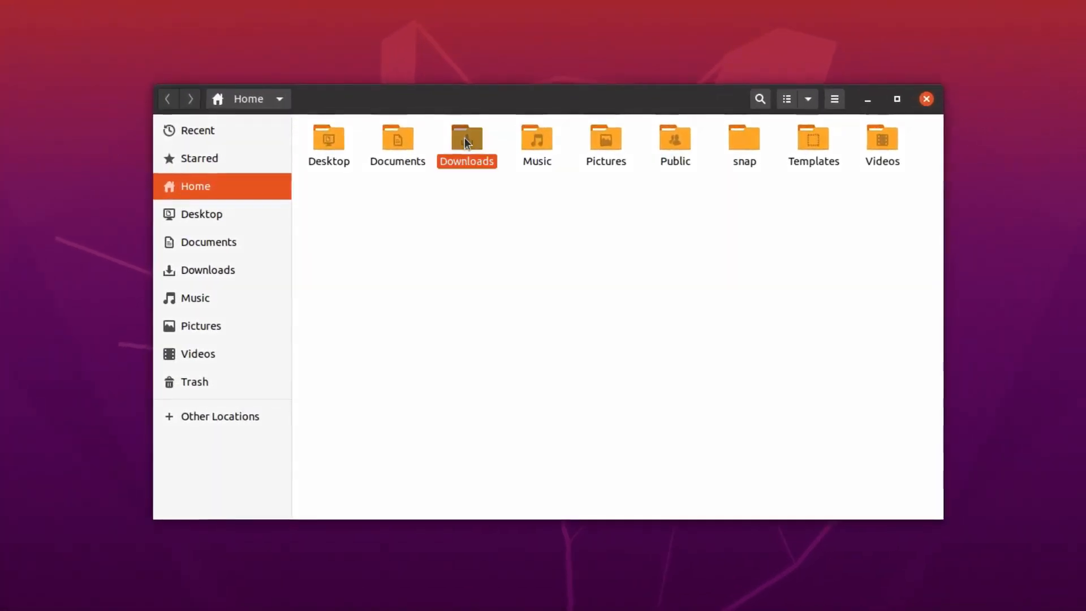
- Extract both Orchis .tar.xz archives in Downloads, select the two extracted folders, and return Home
double_click(466, 137)
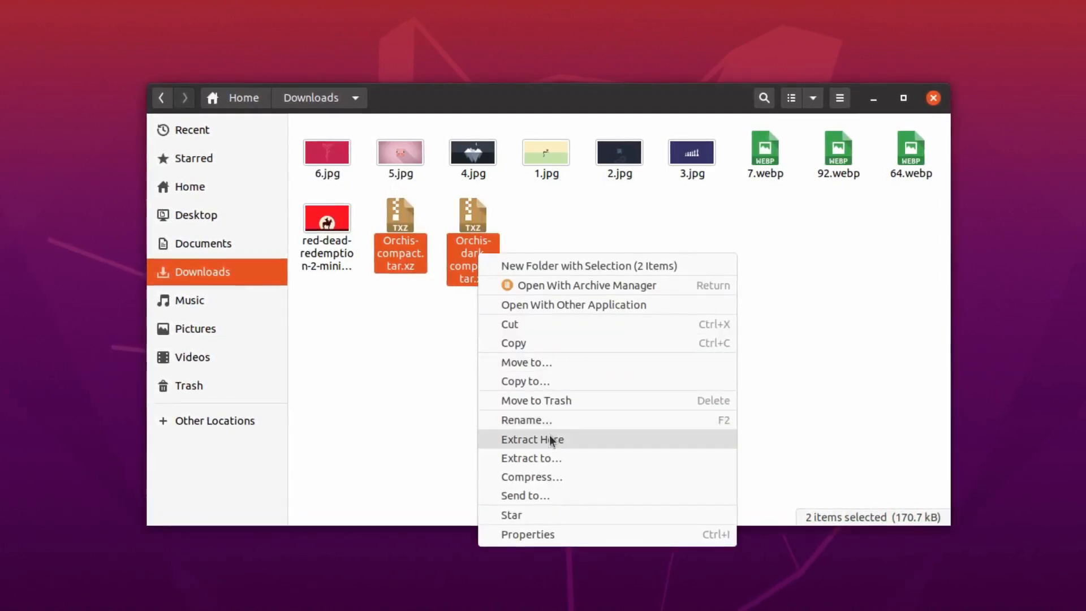
click(532, 439)
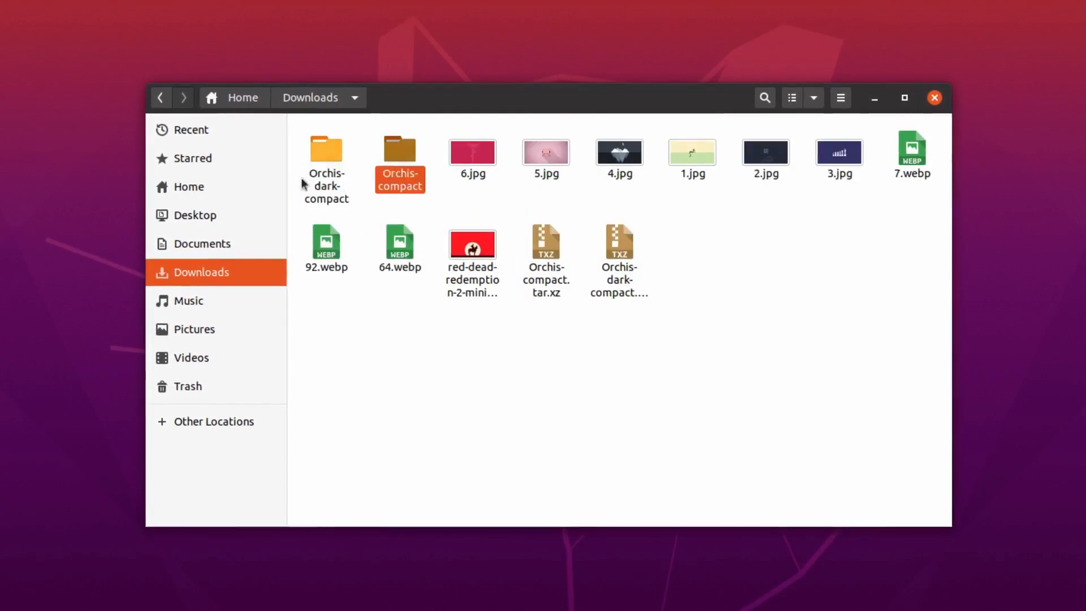
click(326, 151)
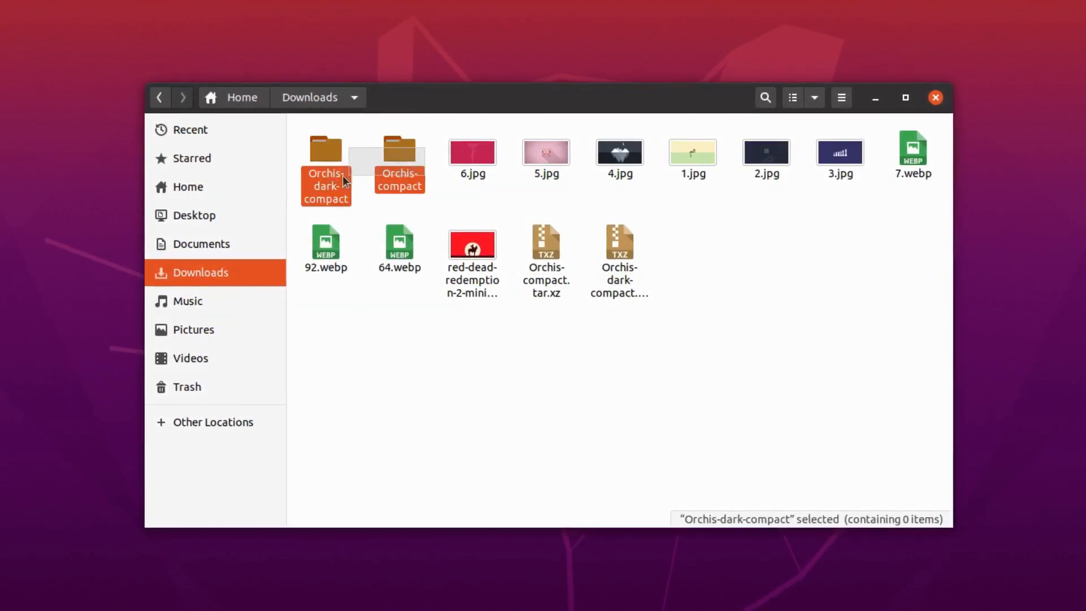
click(399, 161)
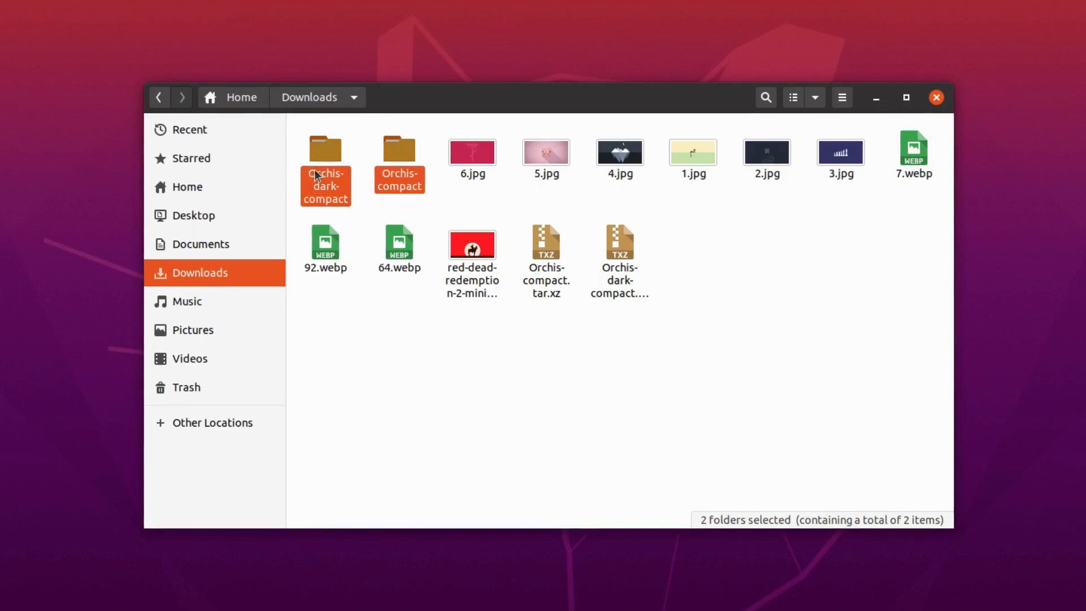
click(188, 187)
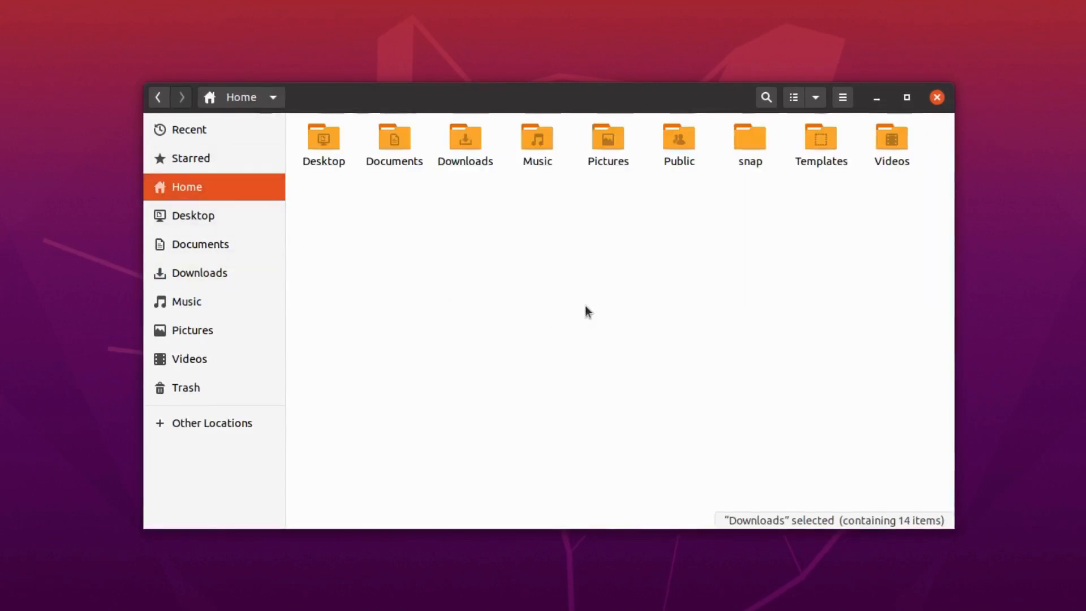
- Reveal hidden files in Home and create a new hidden folder named .themes
key(ctrl+h)
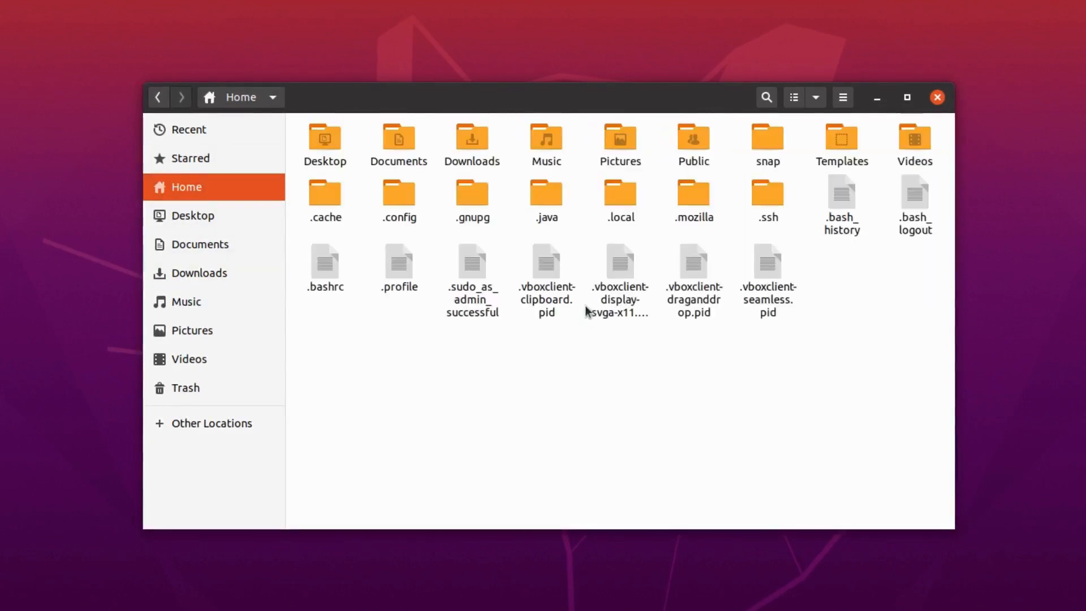
mouse_move(455, 189)
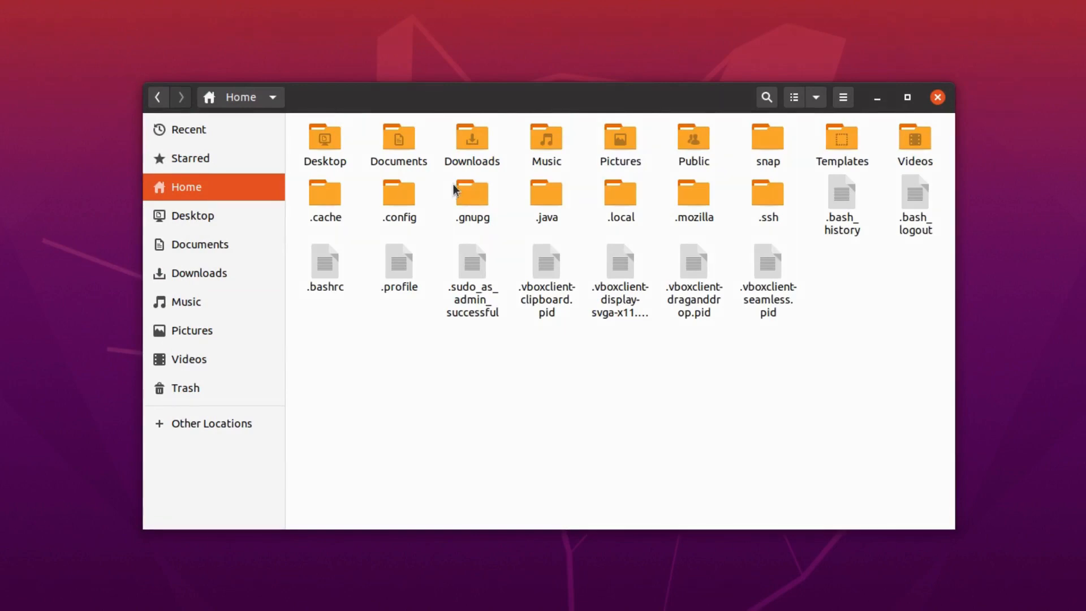
mouse_move(442, 226)
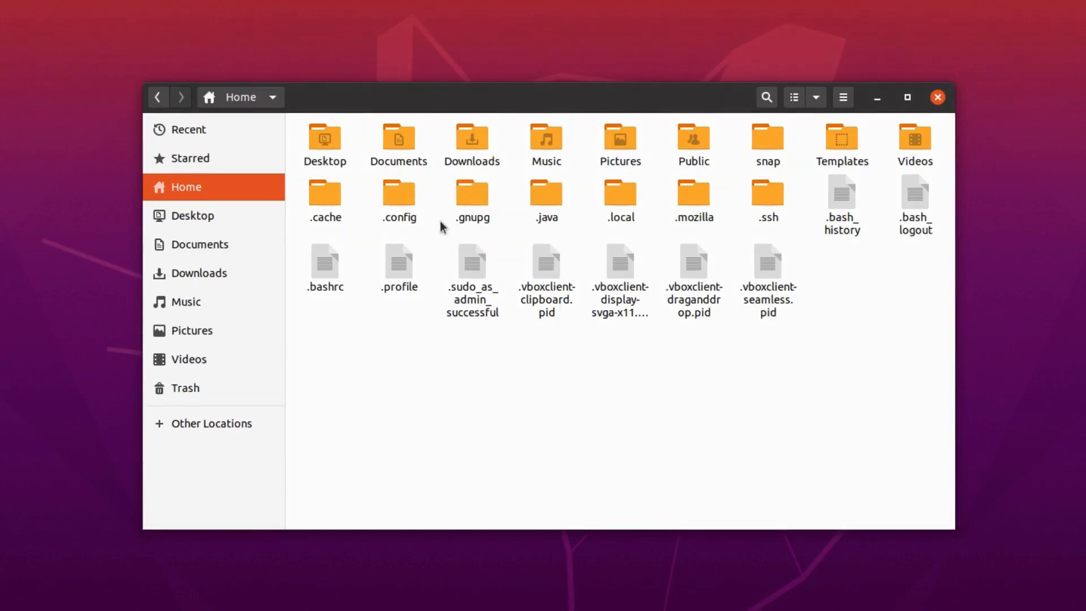
mouse_move(747, 211)
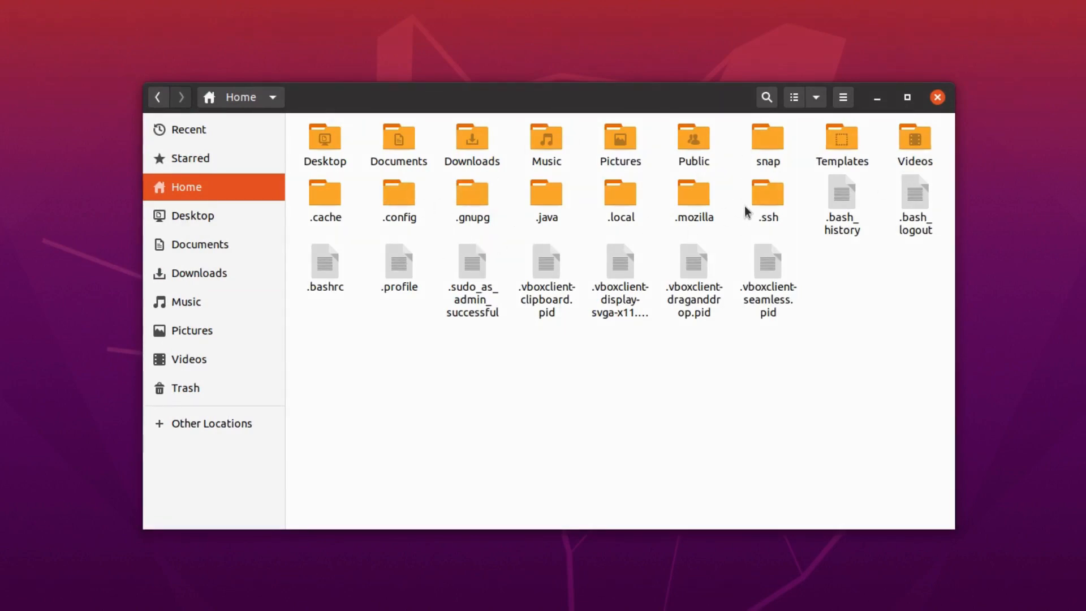
right_click(609, 392)
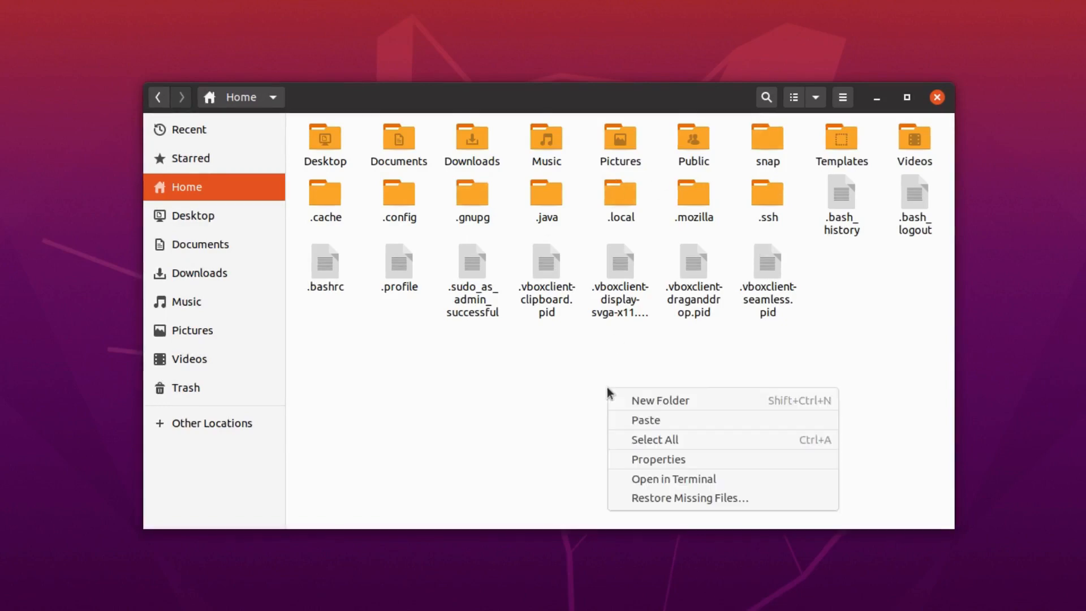
click(661, 400)
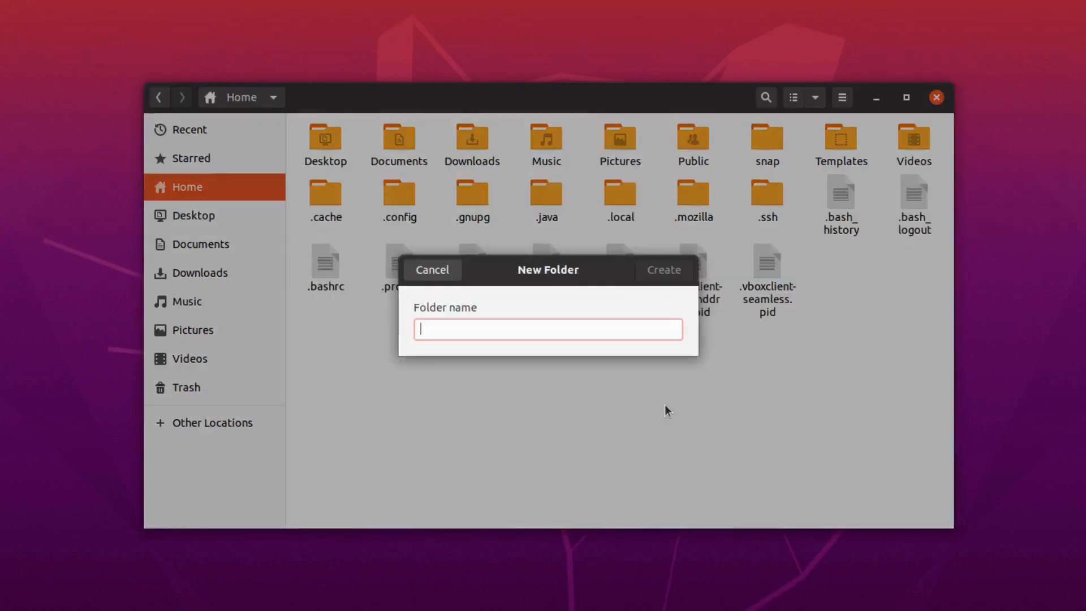
text(.themes)
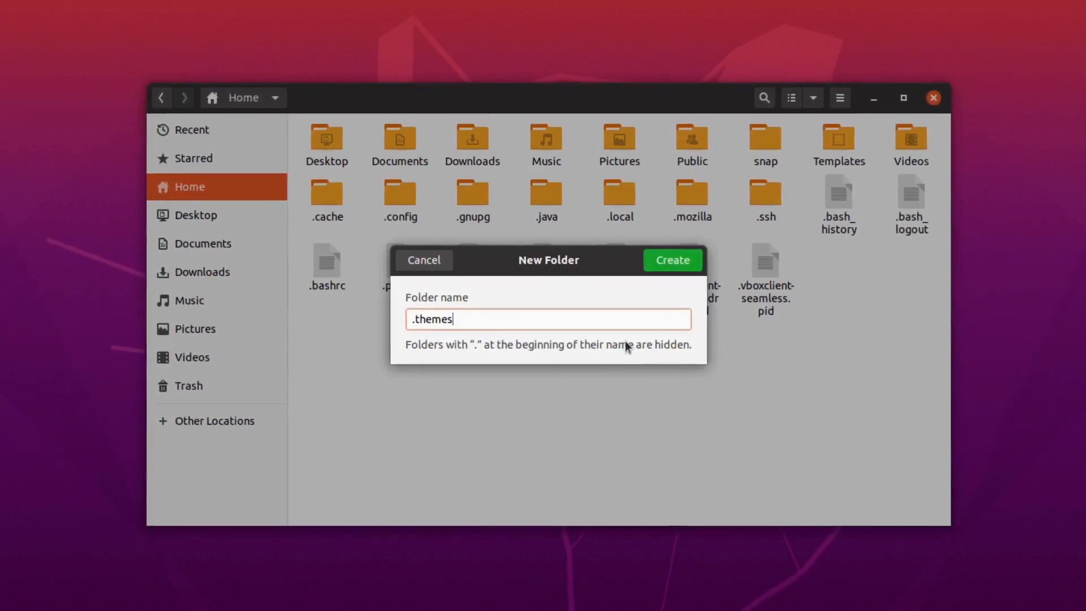
click(672, 260)
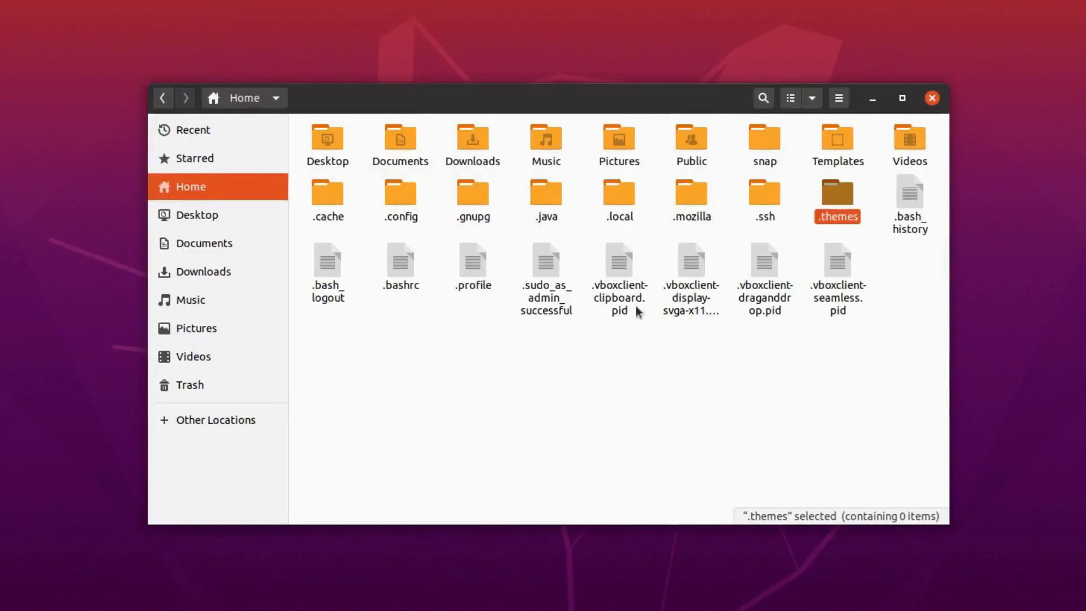
- Move Orchis-compact and Orchis-dark-compact into the .themes folder
double_click(838, 192)
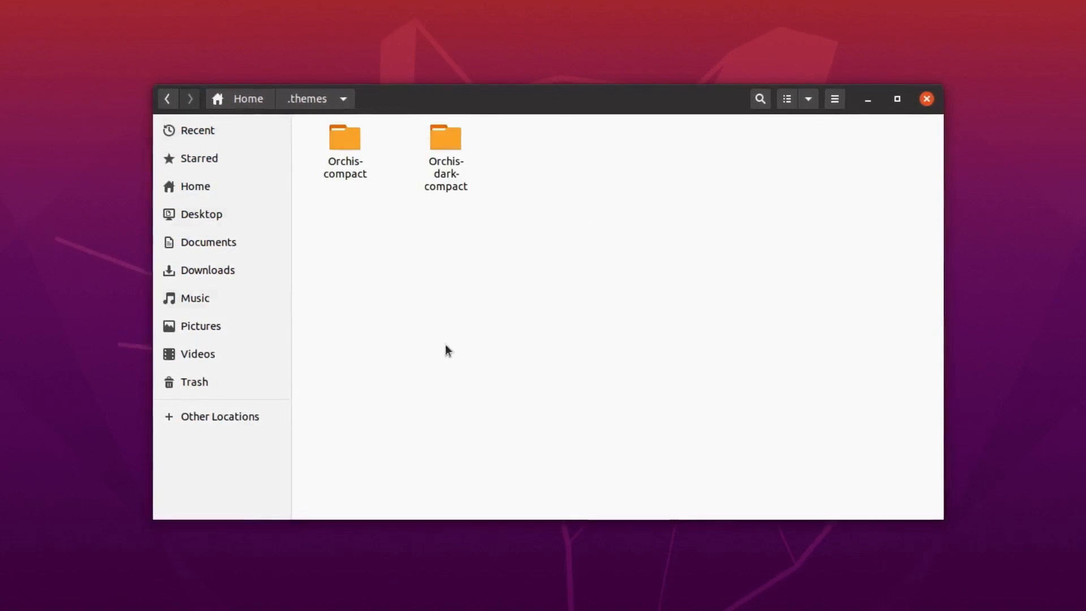
click(927, 98)
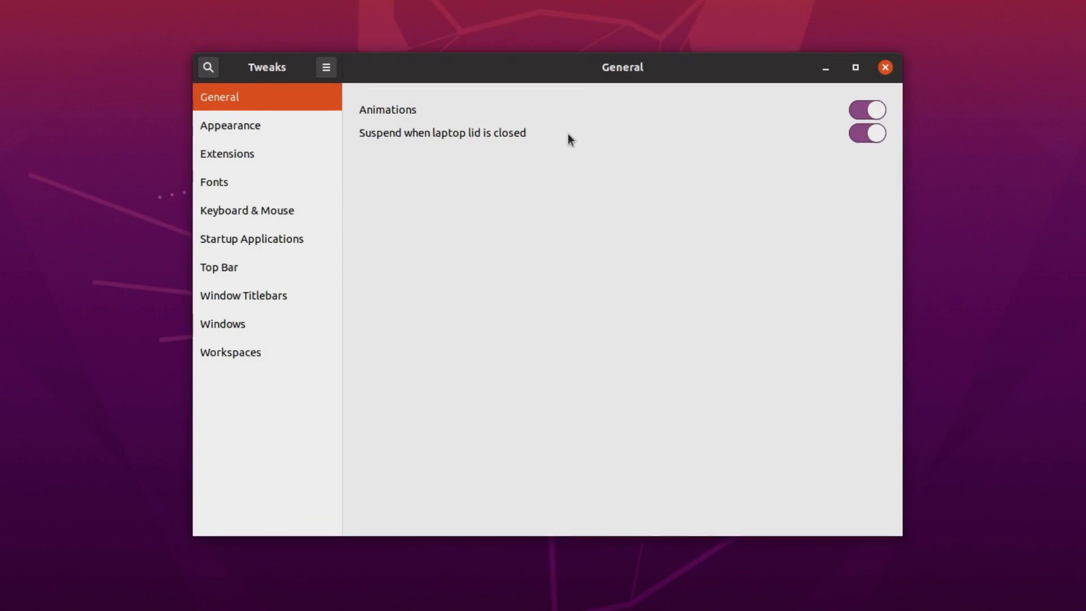
mouse_move(629, 137)
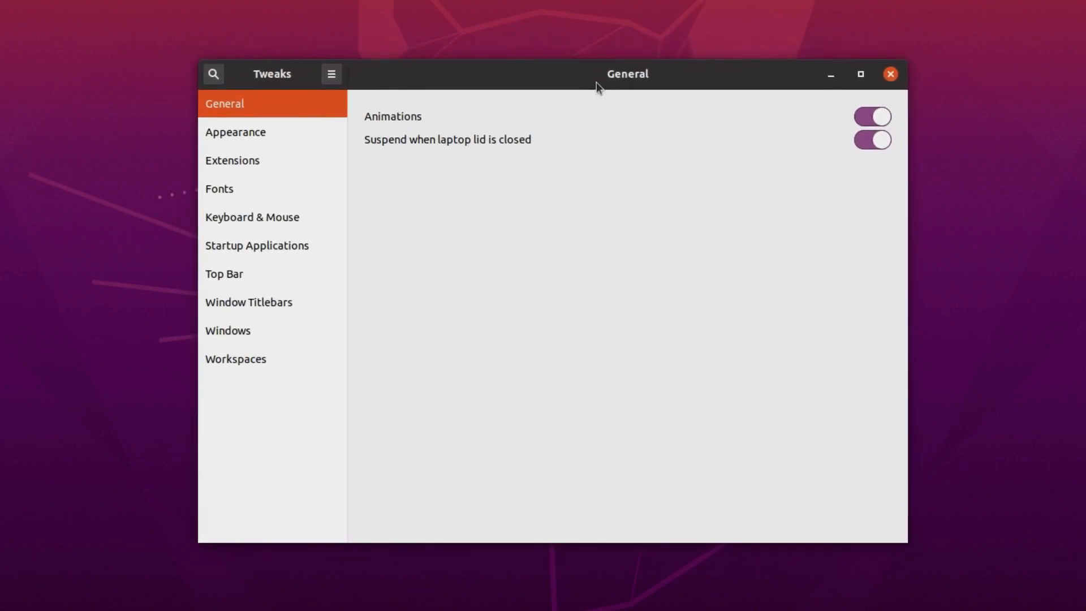
mouse_move(606, 86)
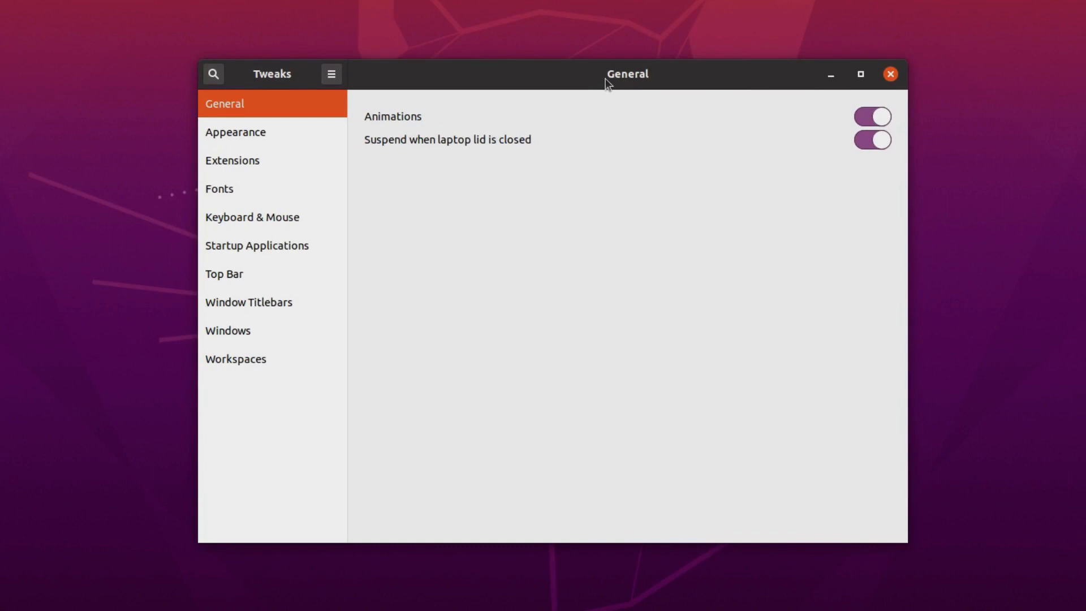
mouse_move(557, 216)
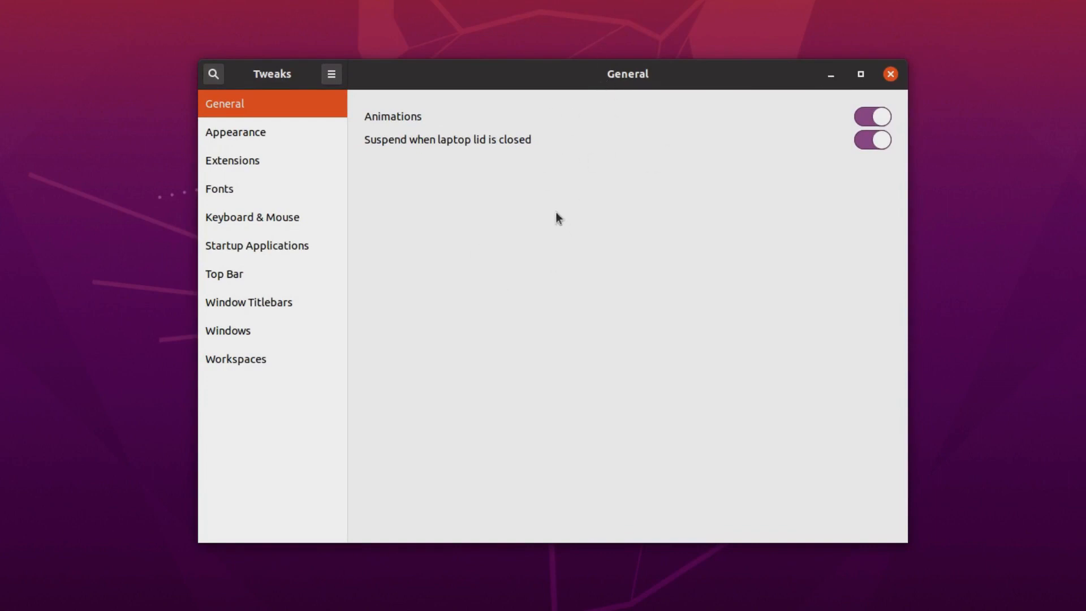
mouse_move(442, 335)
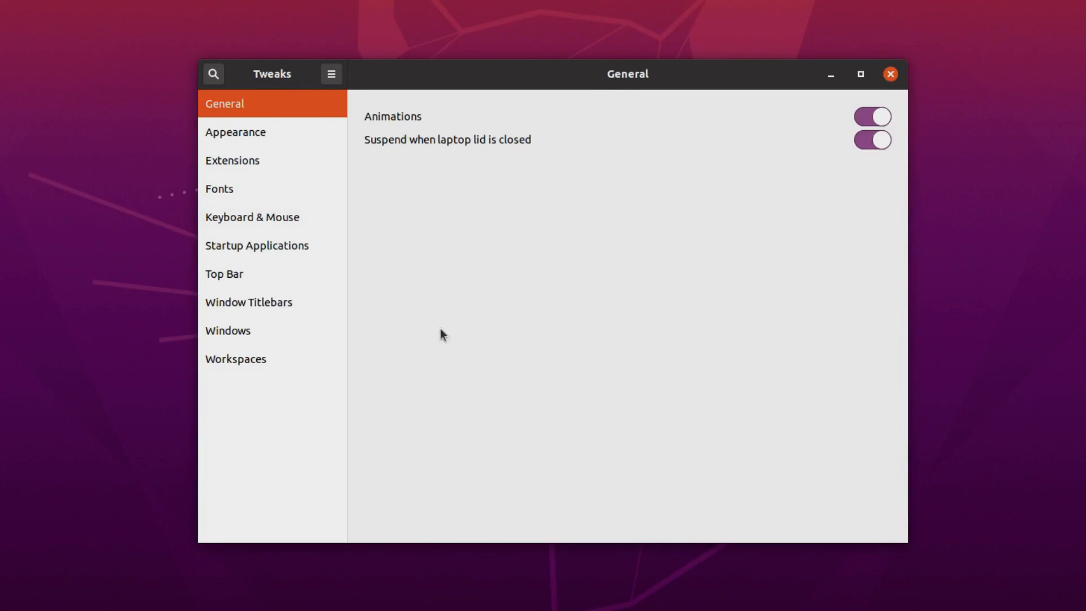
- In Appearance, set the Applications theme to Orchis-dark-compact
click(236, 131)
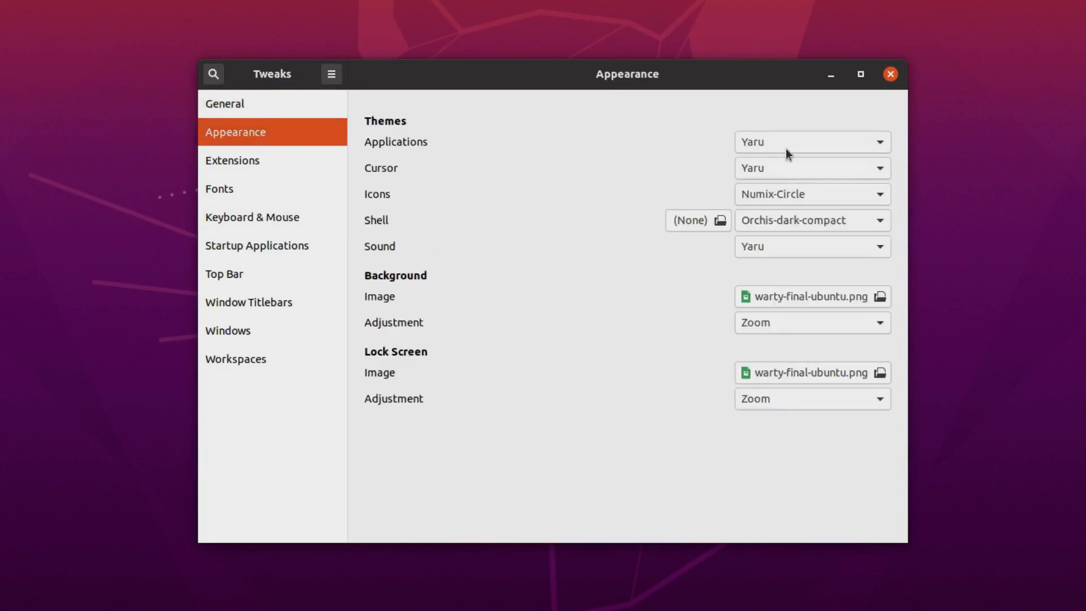
mouse_move(722, 159)
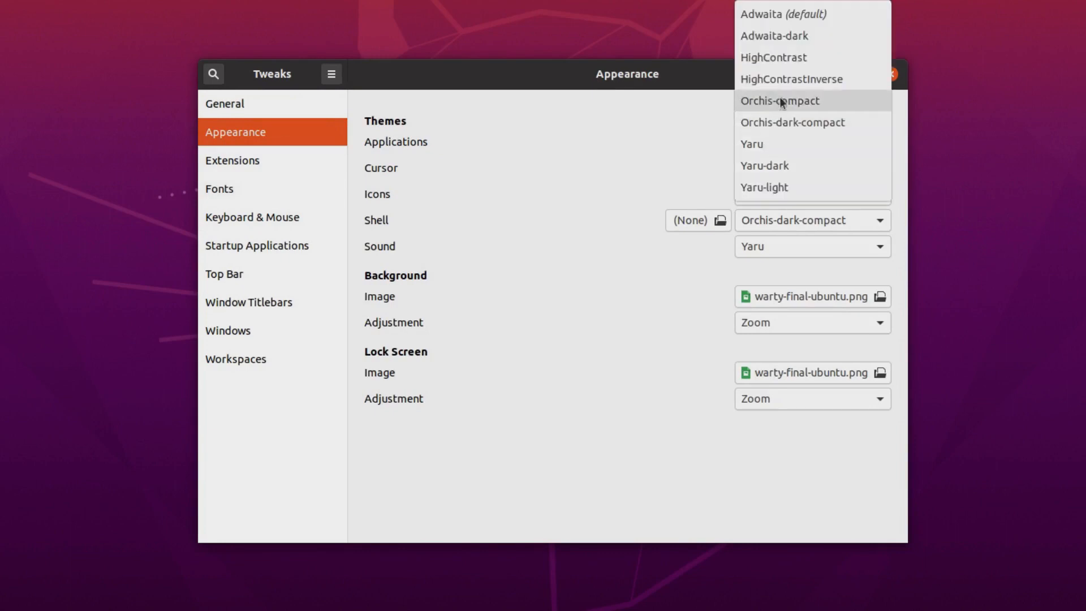
mouse_move(786, 131)
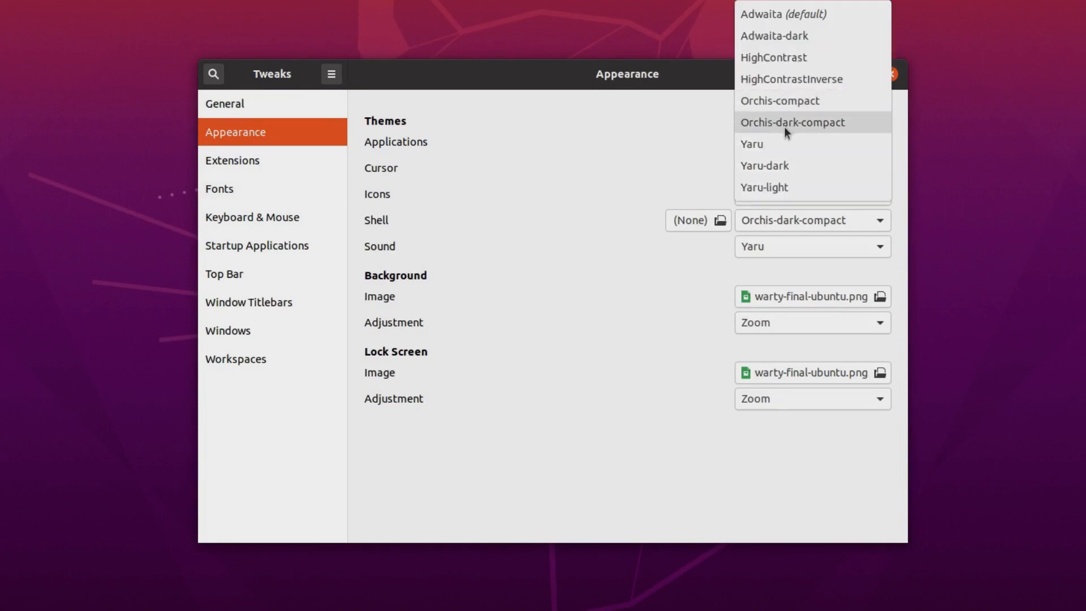
click(792, 122)
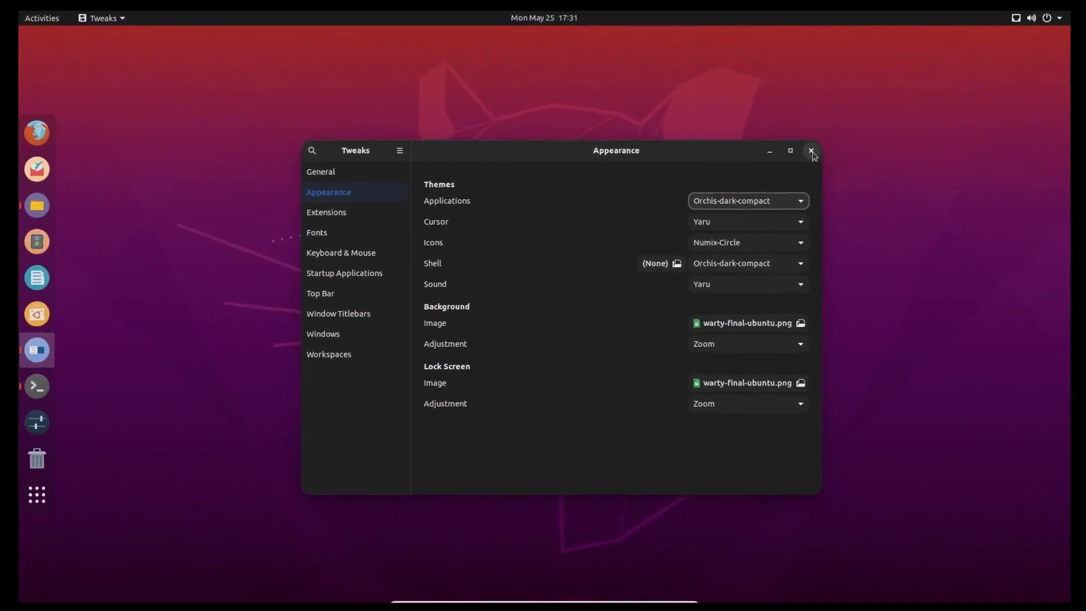
- Close GNOME Tweaks and start a fresh dark terminal from the dock
click(811, 152)
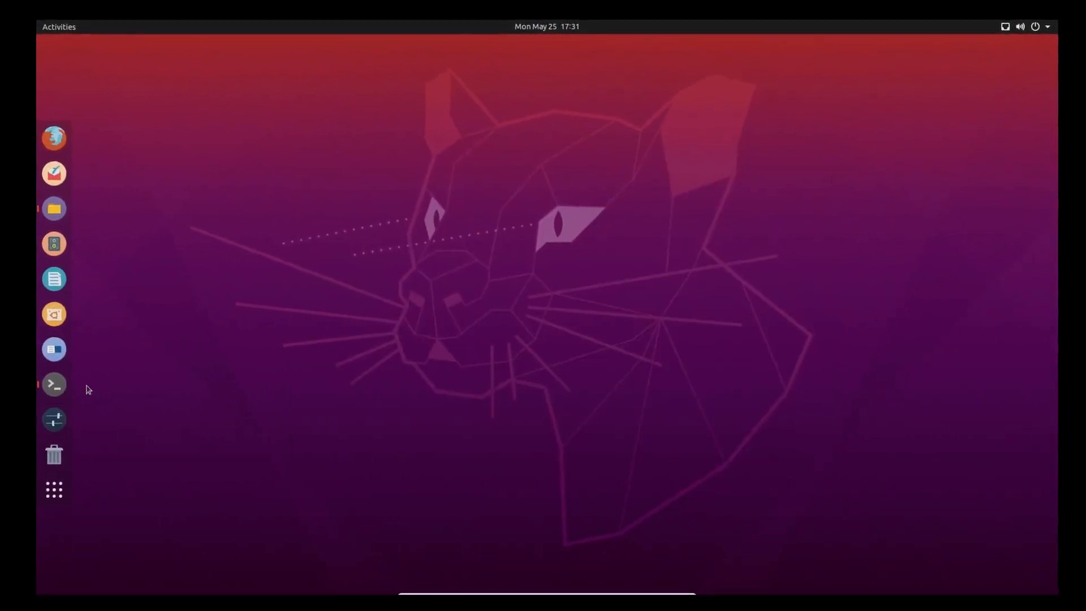
click(53, 385)
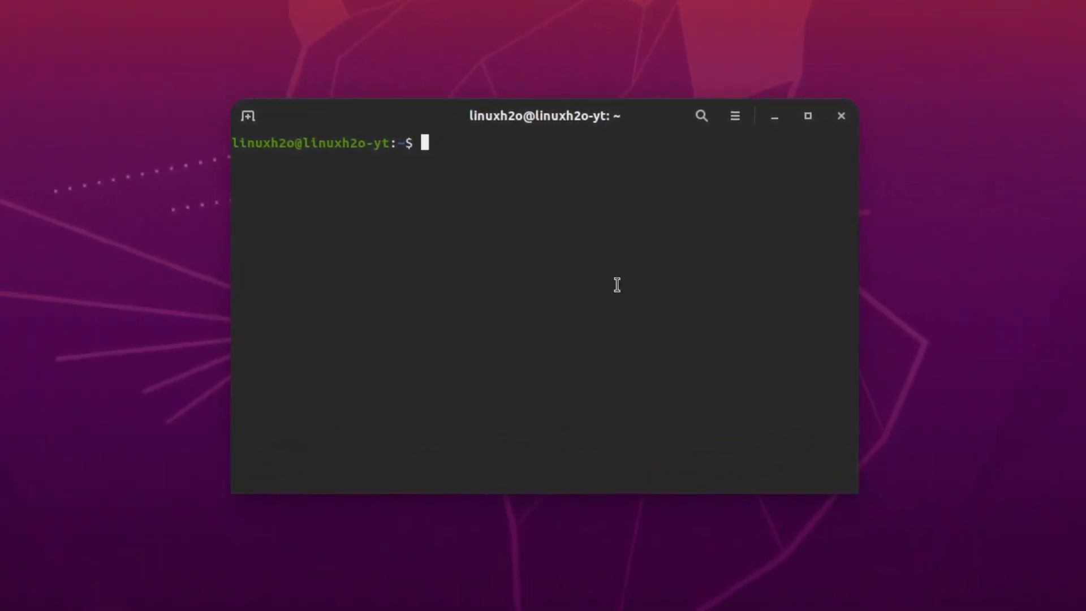
- In the profile preferences, enable a custom Monospace Bold font at size 14
right_click(618, 285)
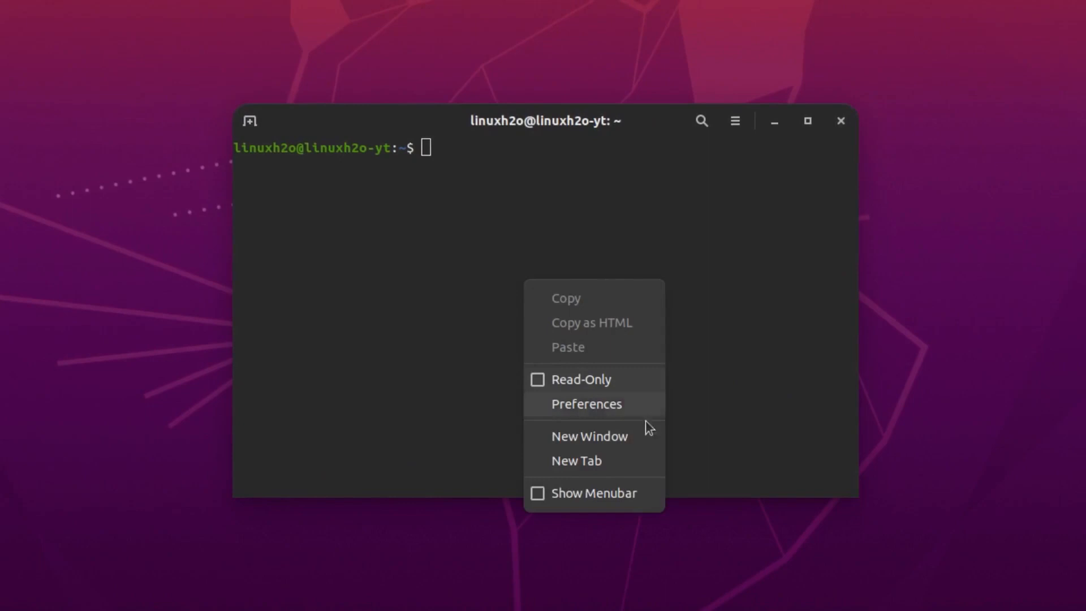
click(586, 404)
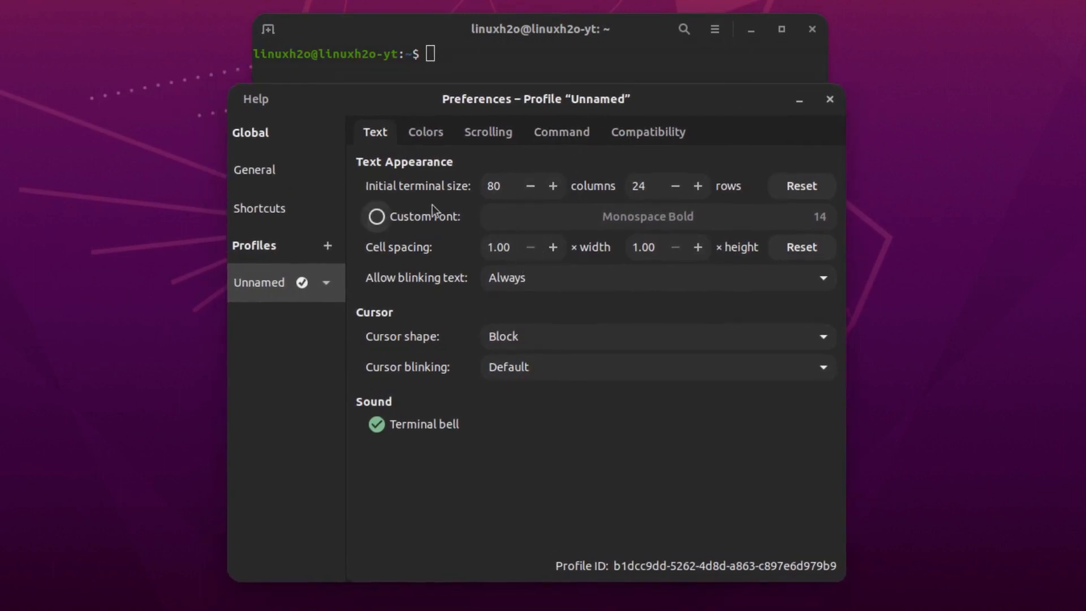
click(376, 216)
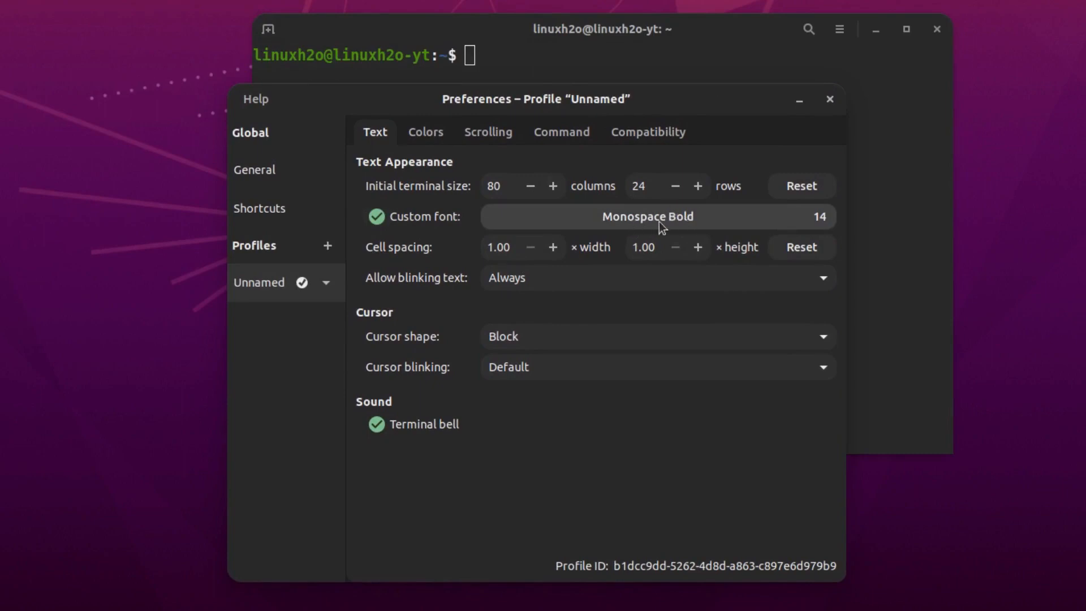
click(657, 216)
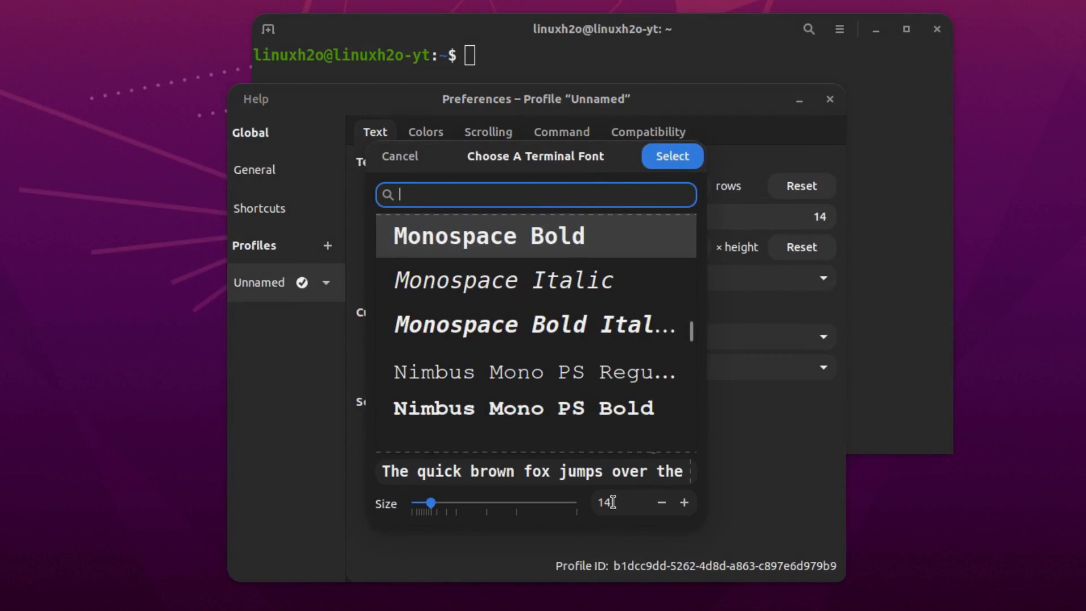
click(686, 502)
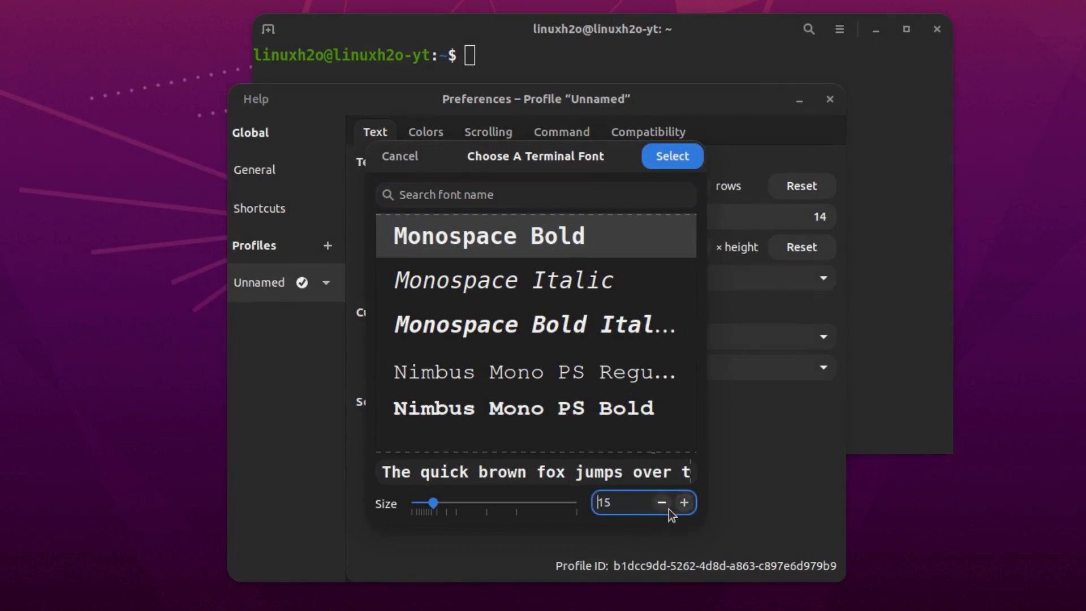
click(672, 156)
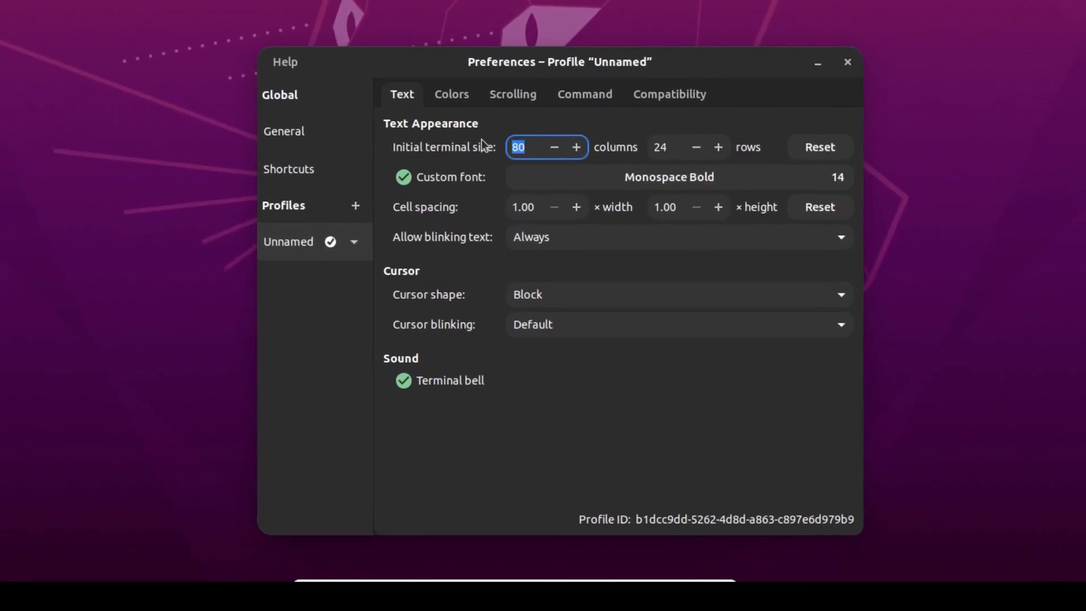
- Enter an initial terminal size of 95 columns by 22 rows
text(5)
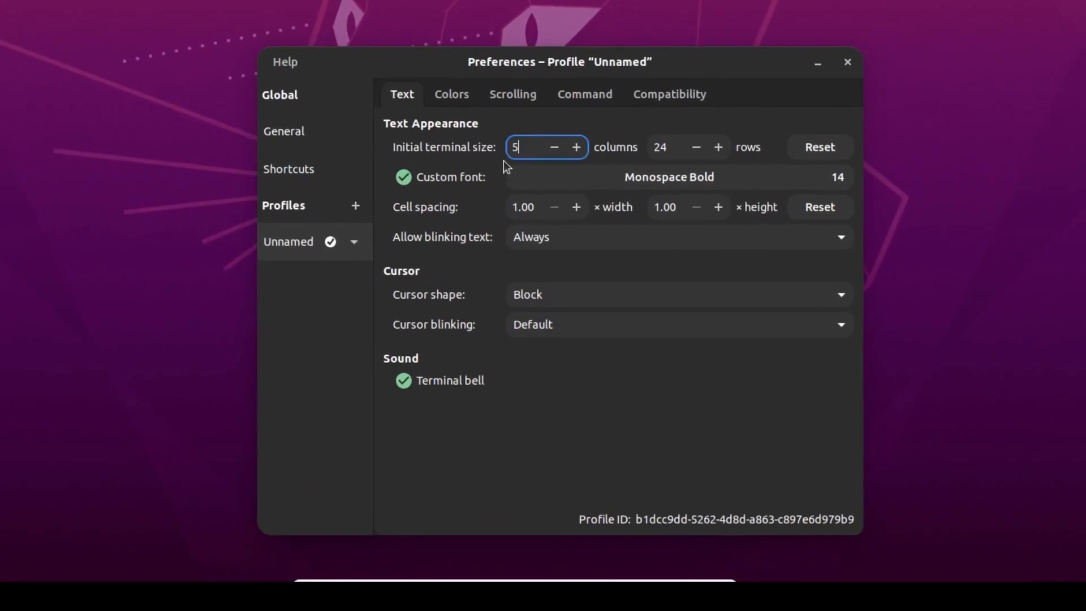
text(9)
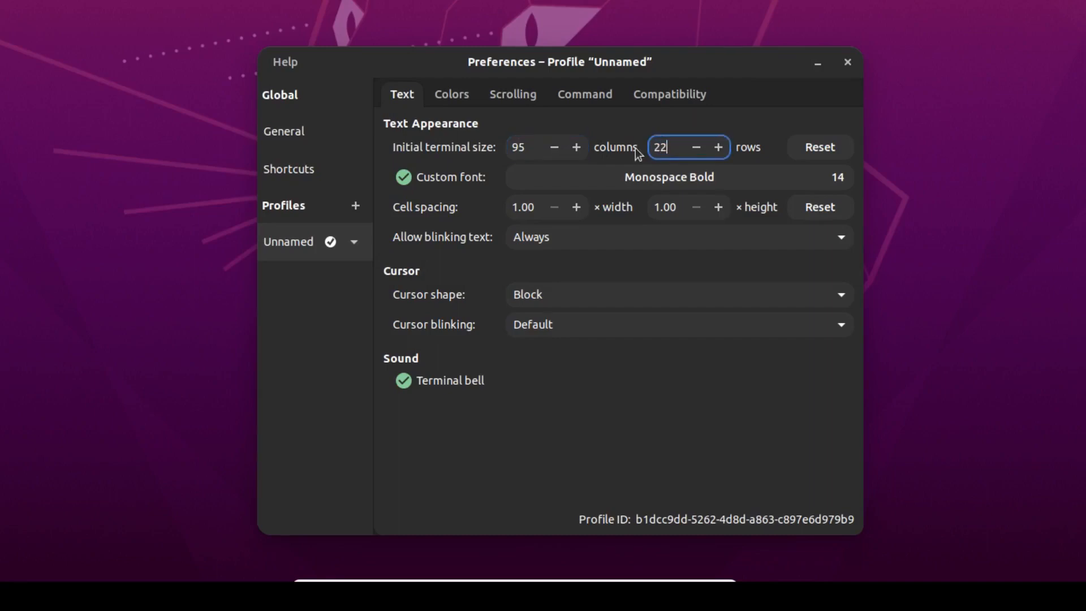
mouse_move(475, 107)
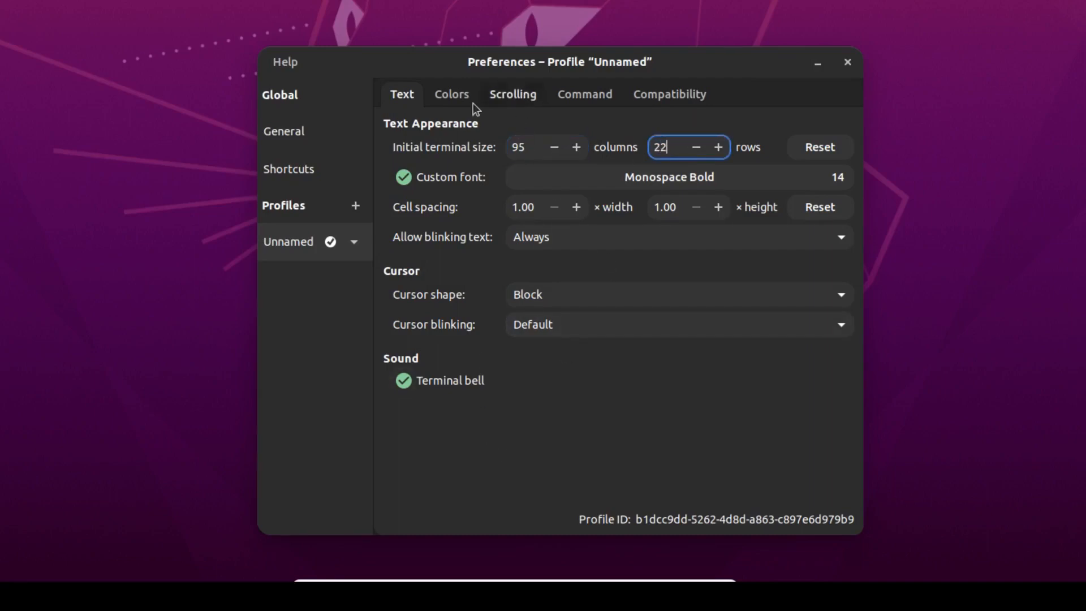
- Under Colors, drop system theme colours, choose the Linux console built-in palette, and close preferences
click(452, 94)
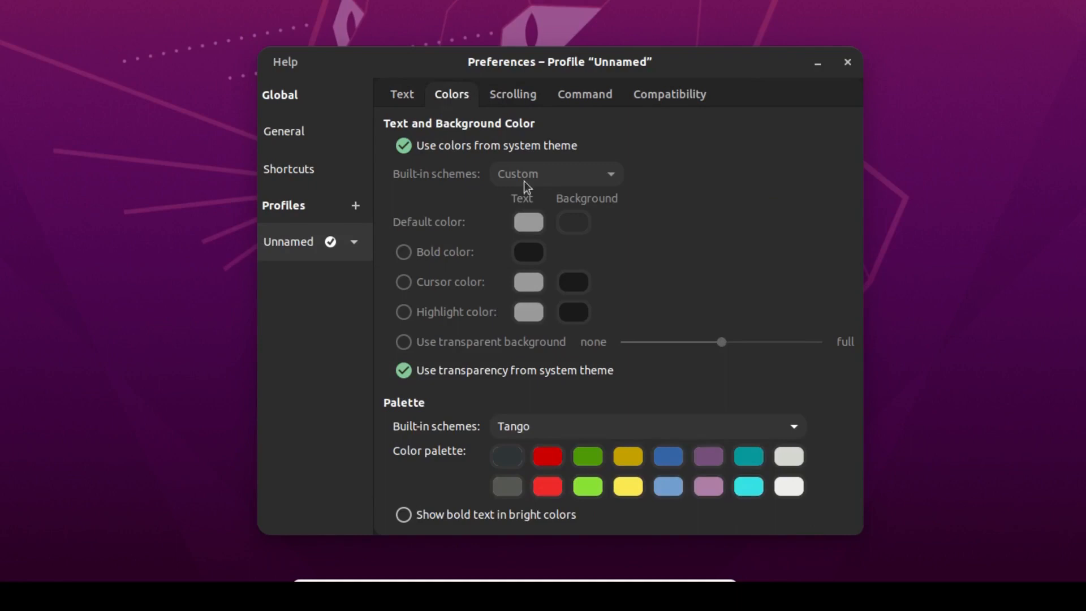
mouse_move(530, 180)
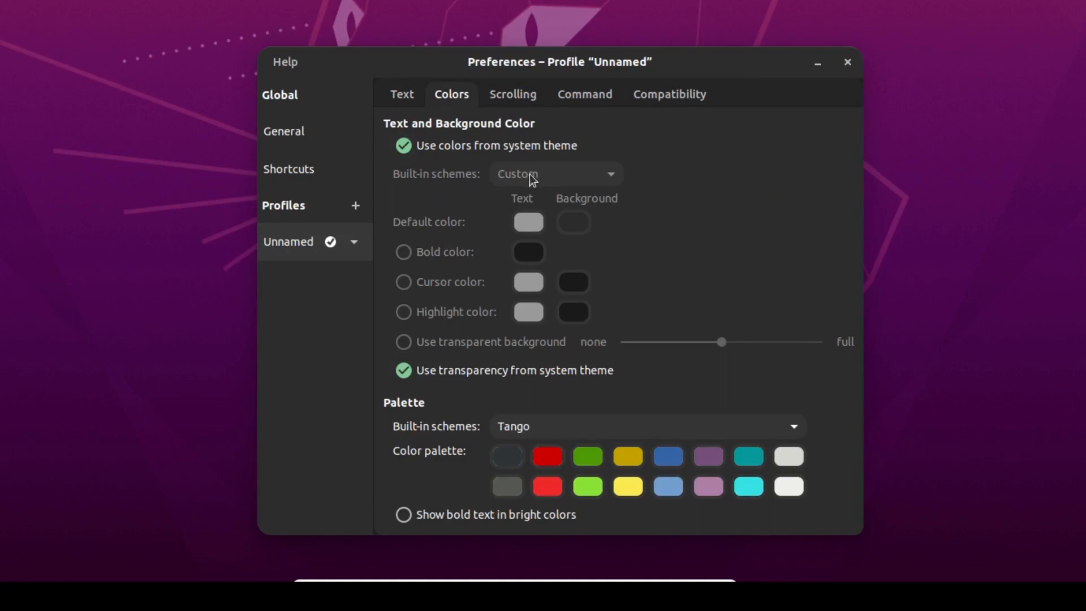
click(403, 146)
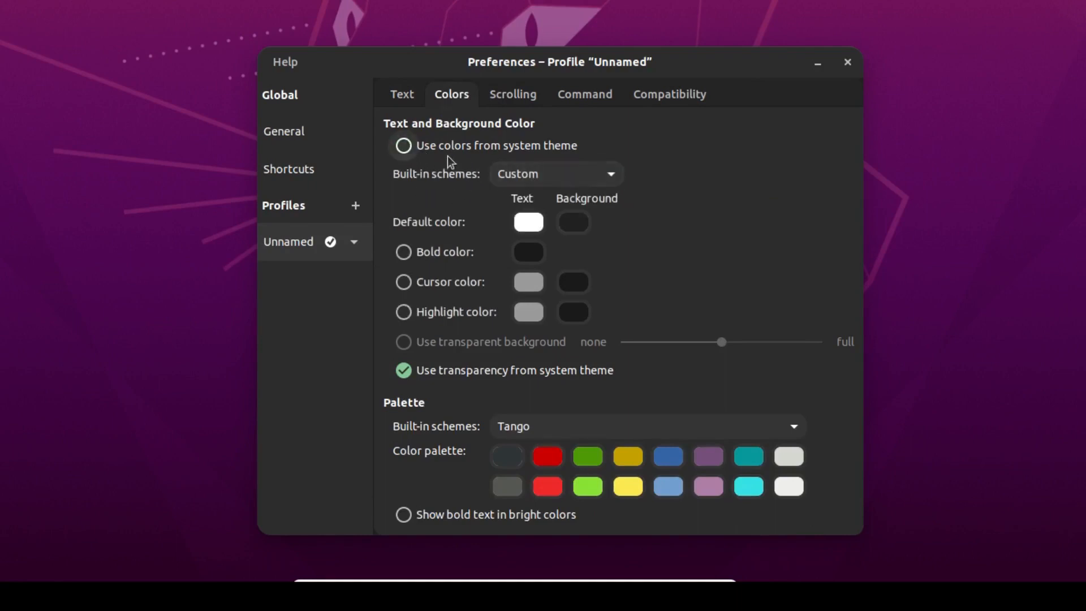
click(556, 174)
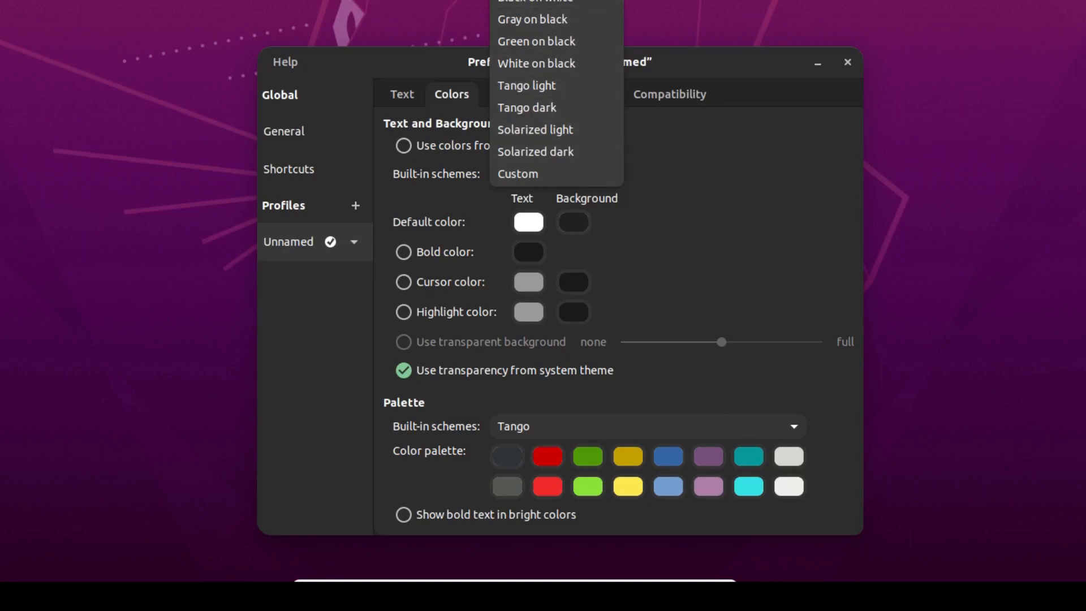
click(518, 174)
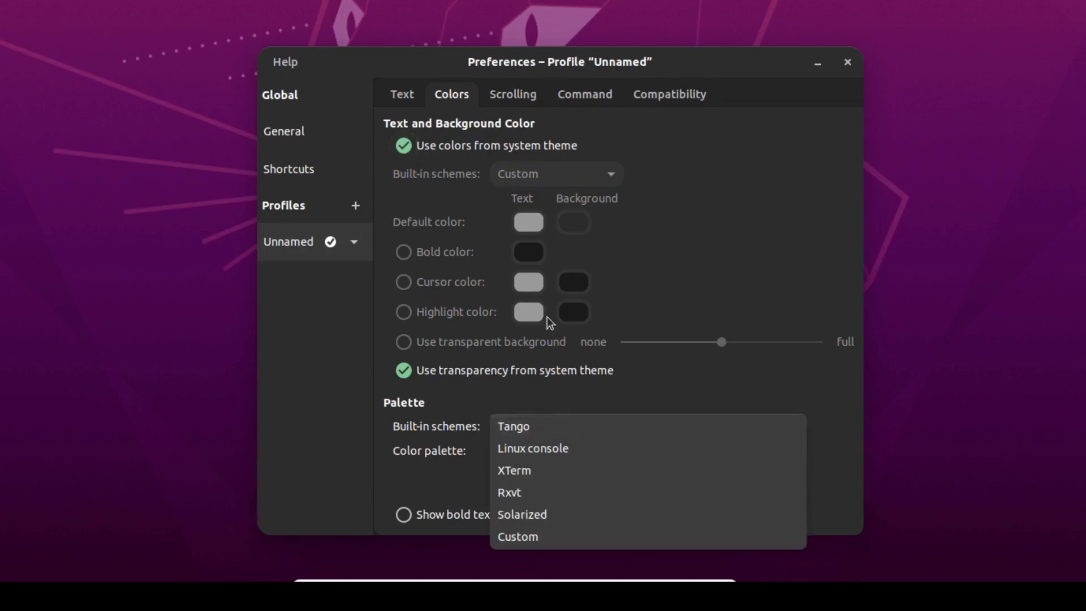
mouse_move(524, 458)
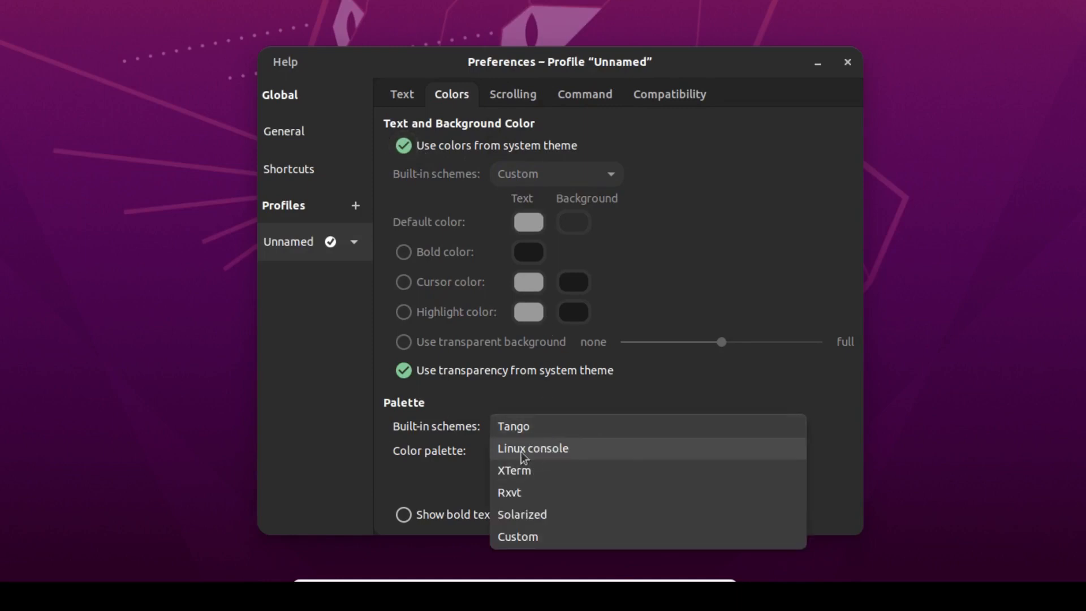
click(532, 449)
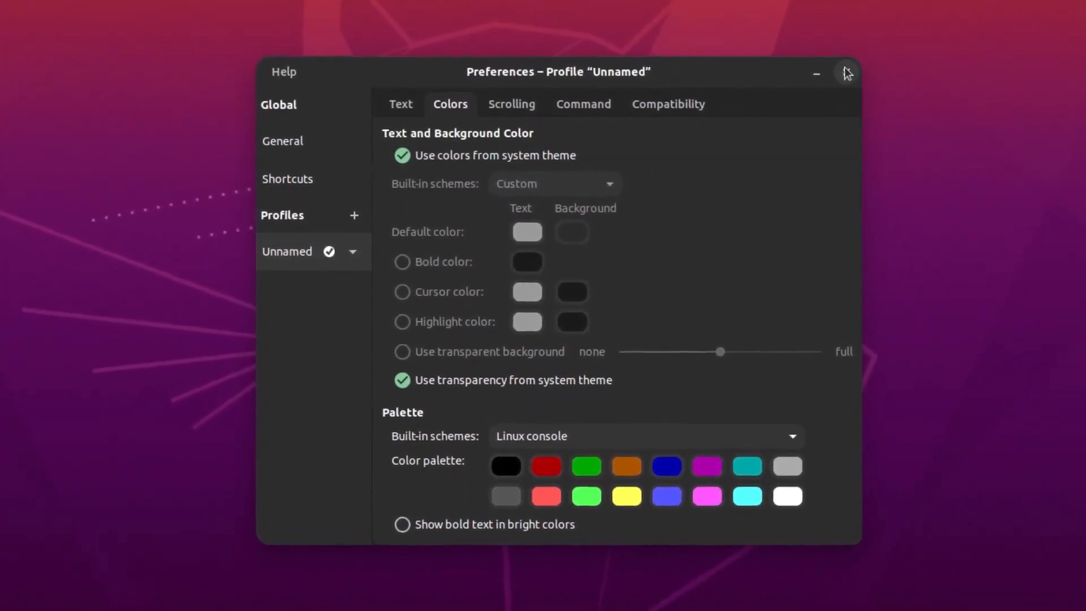
click(849, 72)
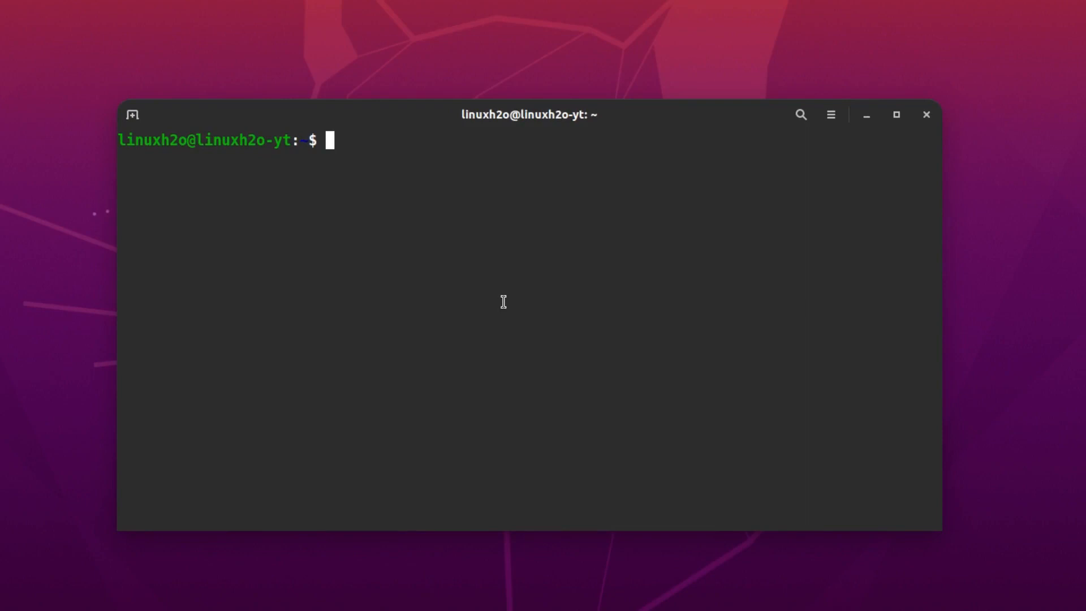
- Run 'sudo apt install neofetch', then 'neofetch' to show the Ubuntu 20.04 system summary
text(sudo apt insta)
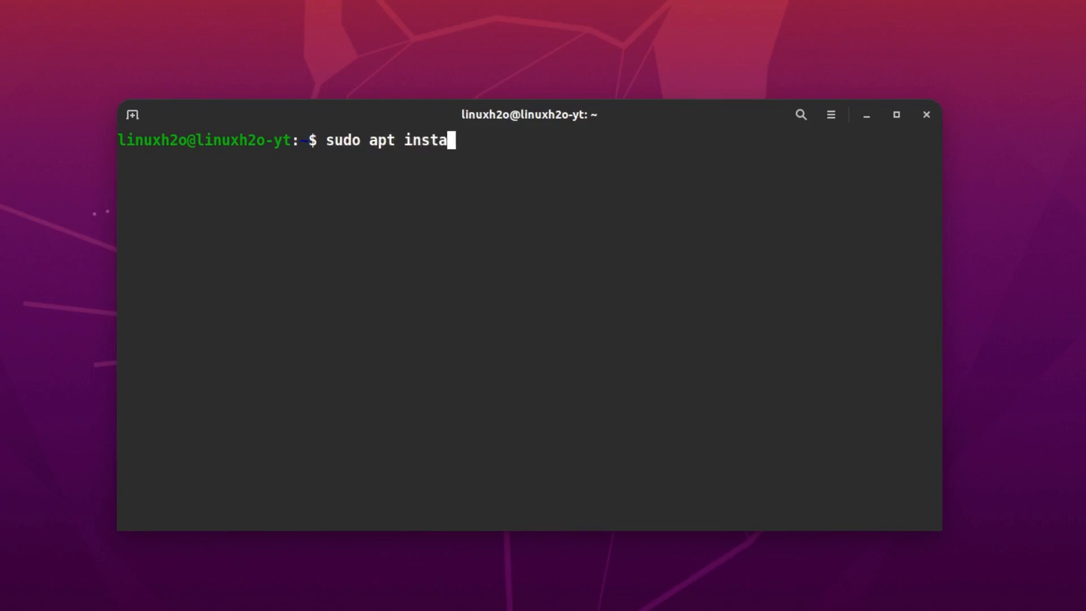
text(ll neofetch)
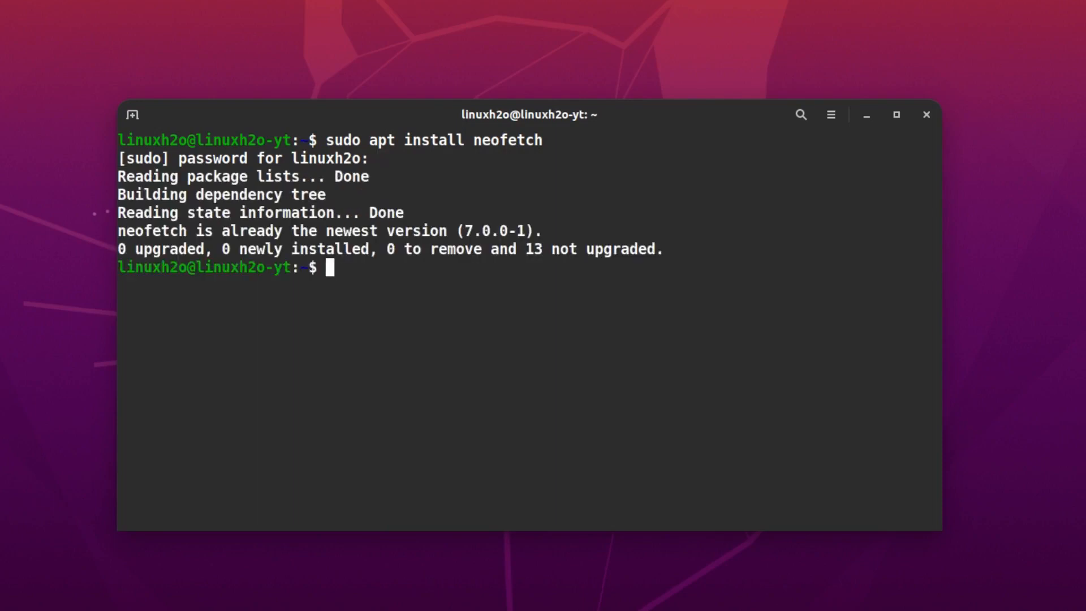
text(neofetch)
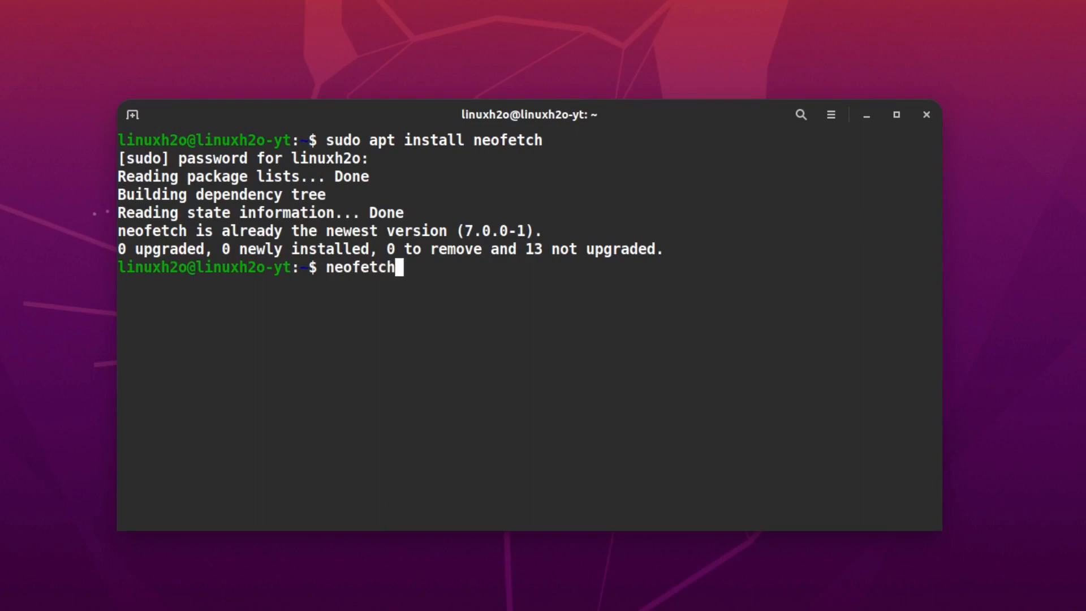
key(Return)
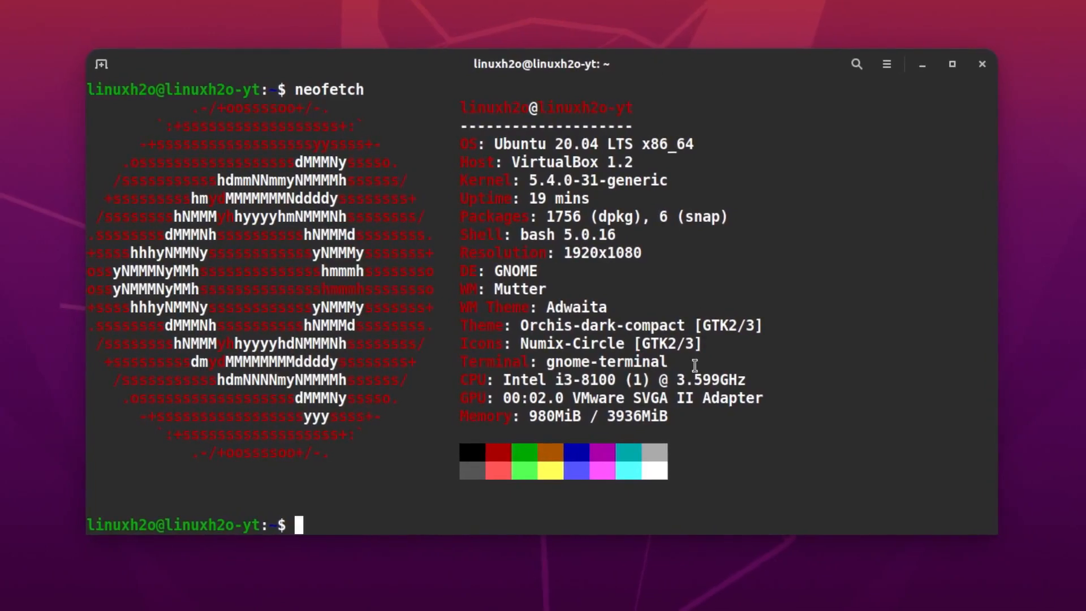
mouse_move(922, 66)
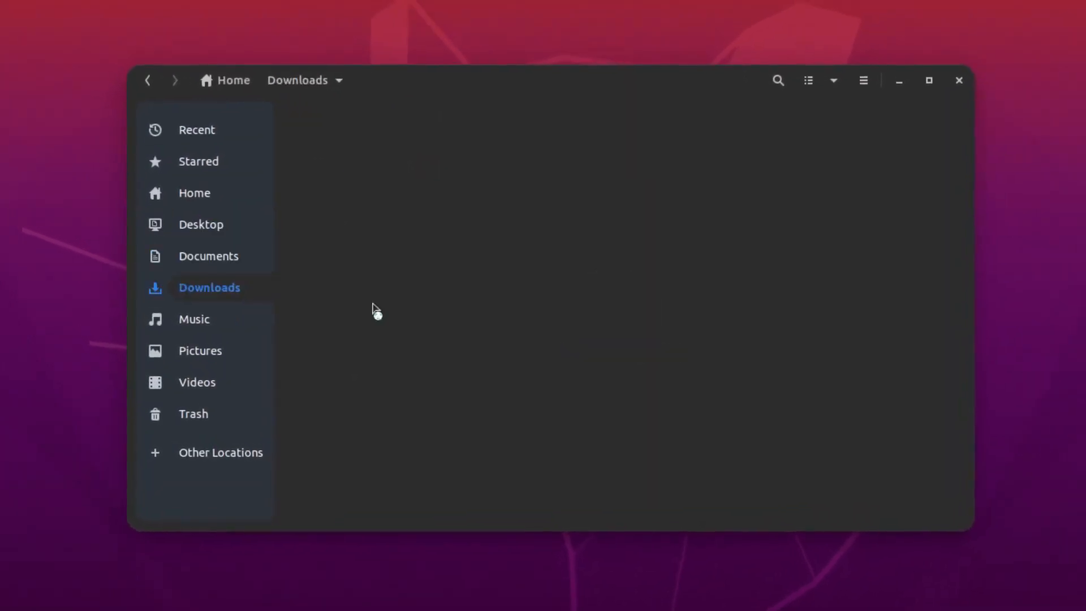
- Copy 6.jpg into Wallpapers, replacing the existing file, then minimize the terminal
right_click(317, 137)
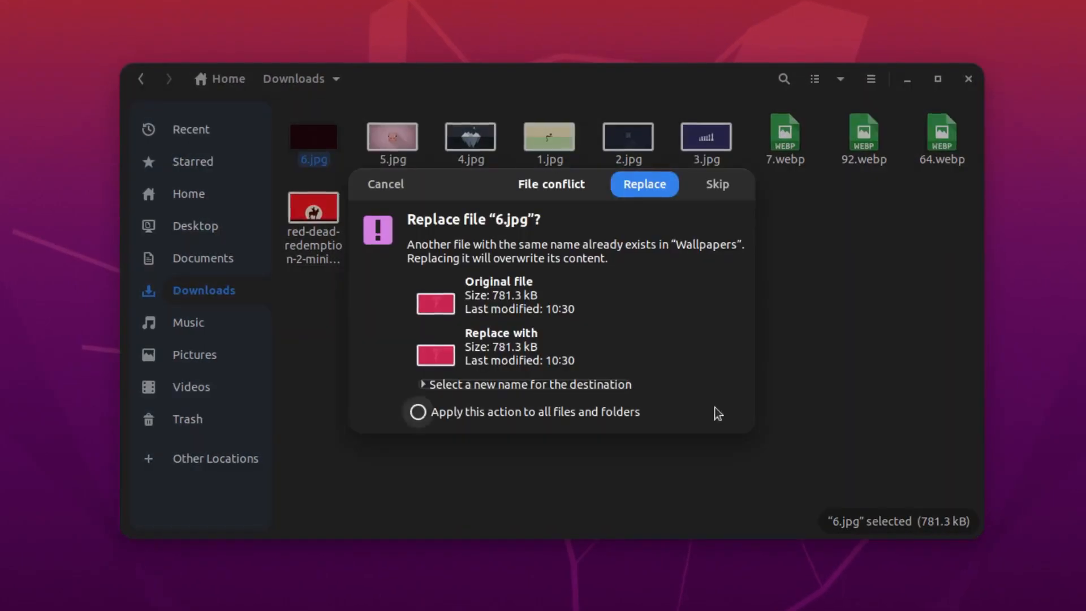
click(644, 183)
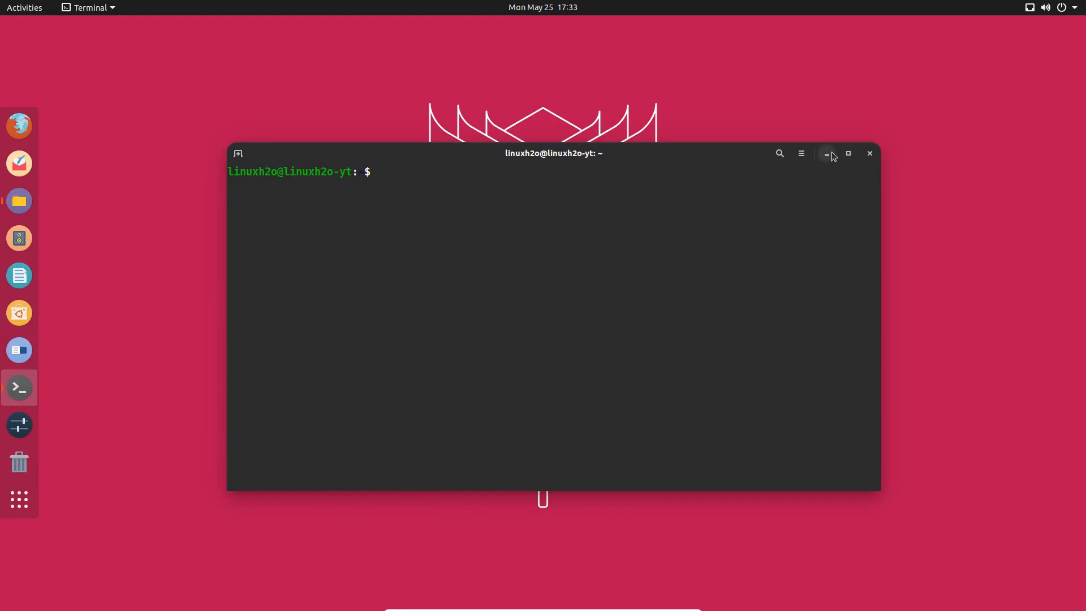
click(19, 201)
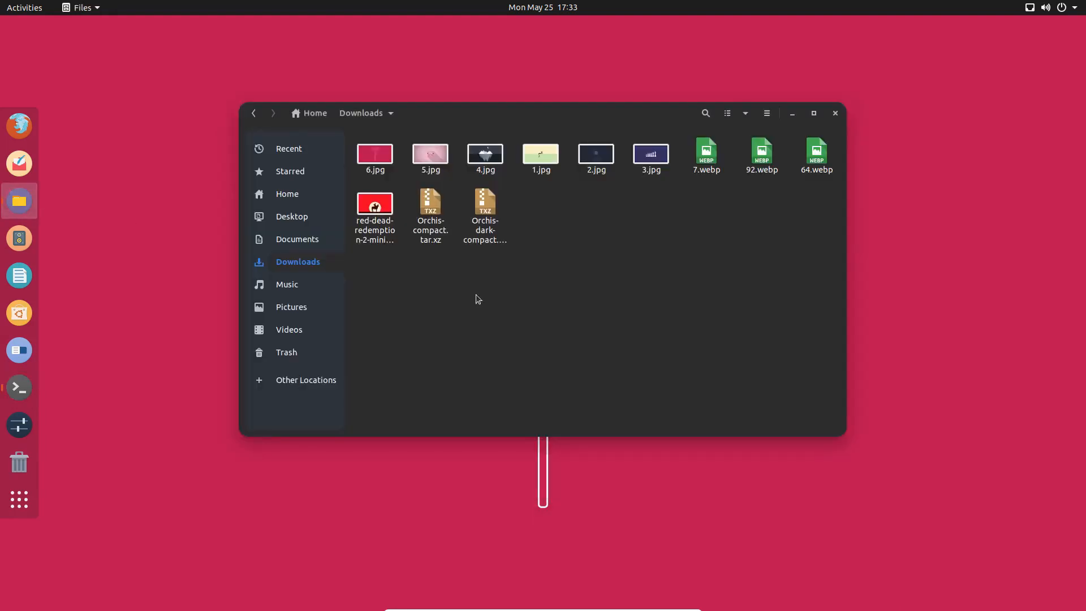
- From the Home folder, open the hidden .bashrc file in the text editor
click(287, 194)
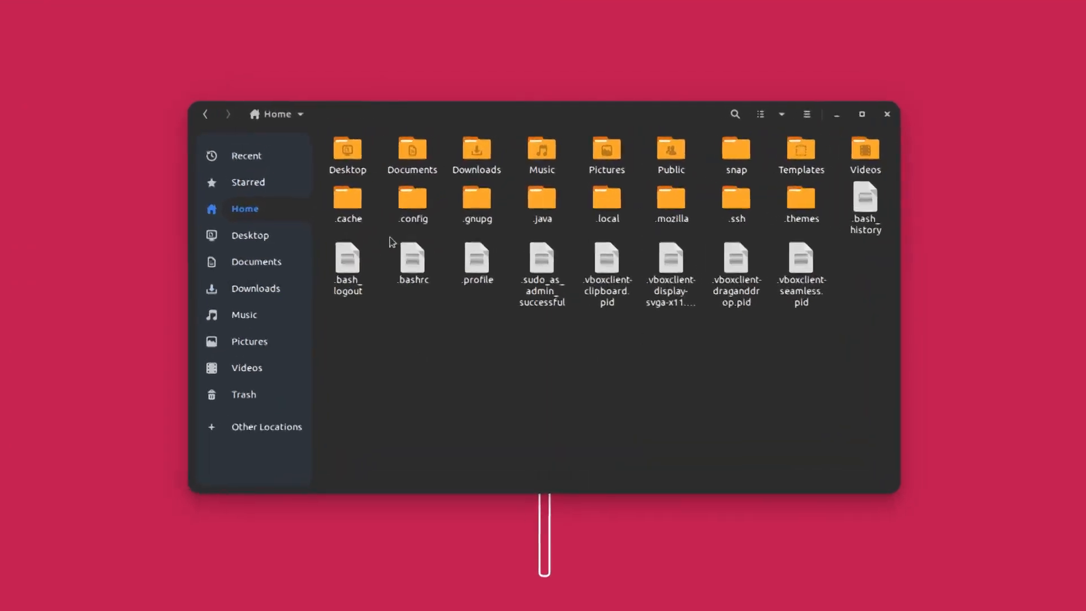
click(402, 264)
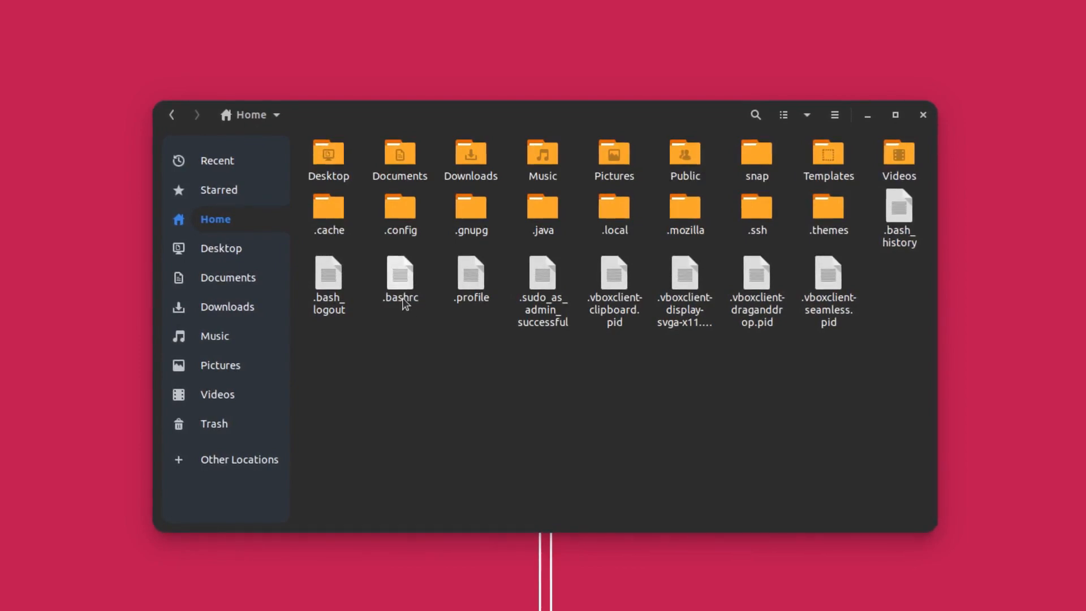
click(401, 276)
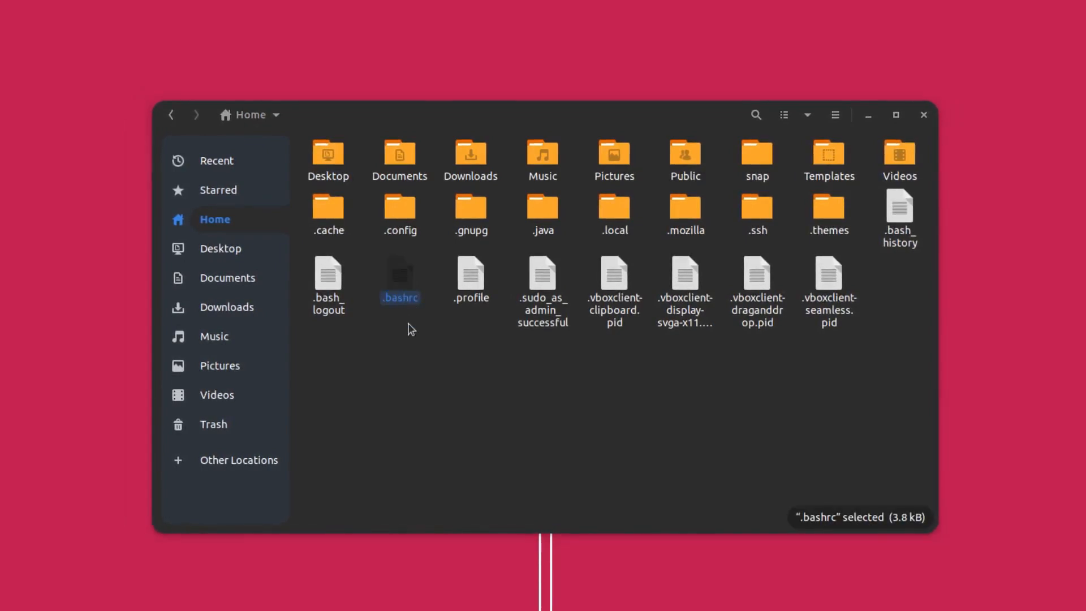
double_click(400, 272)
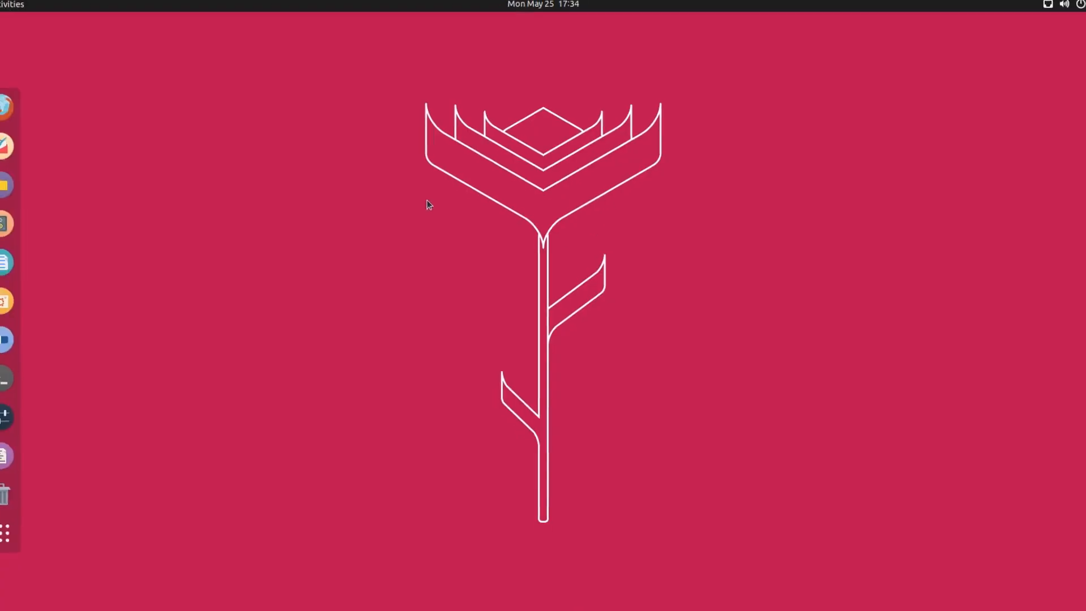
- Run 'sudo apt install figlet', then begin the command figlet "Linux…"
click(32, 366)
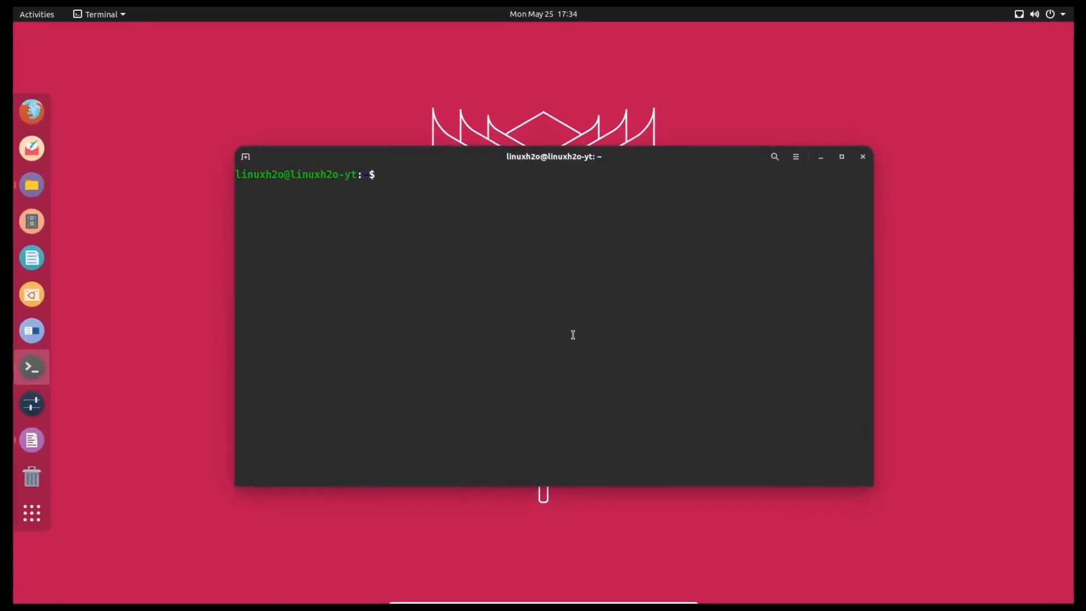
text(sudo apt install)
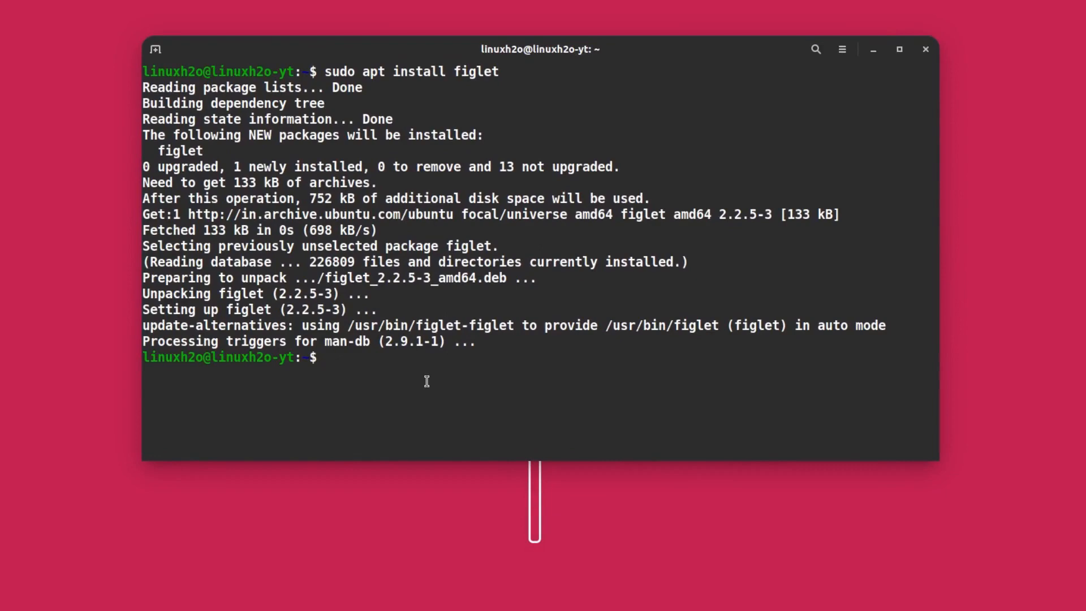
text(figl)
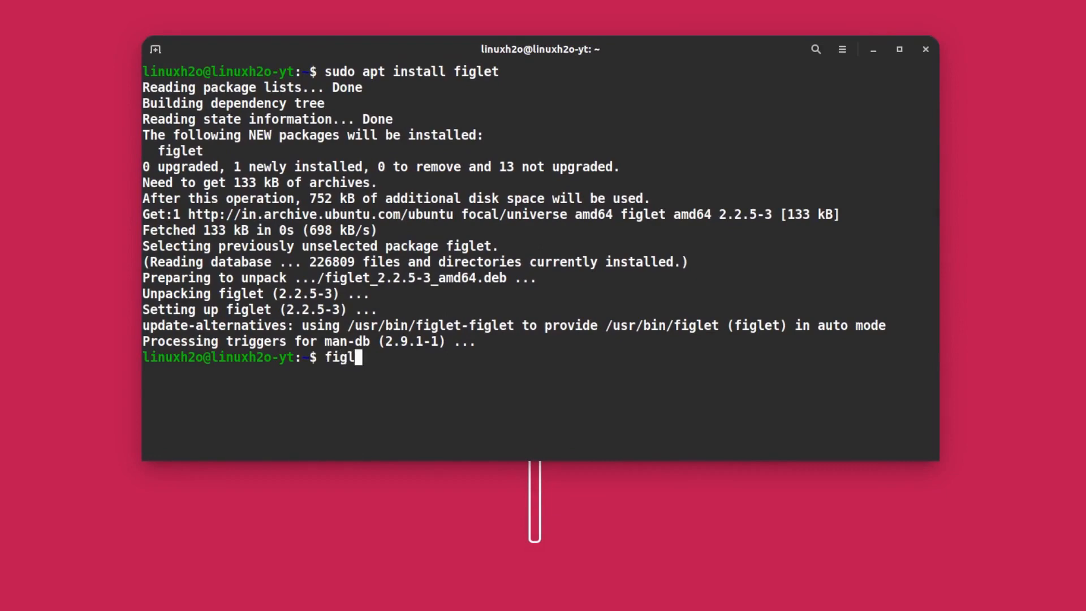
text(et ")
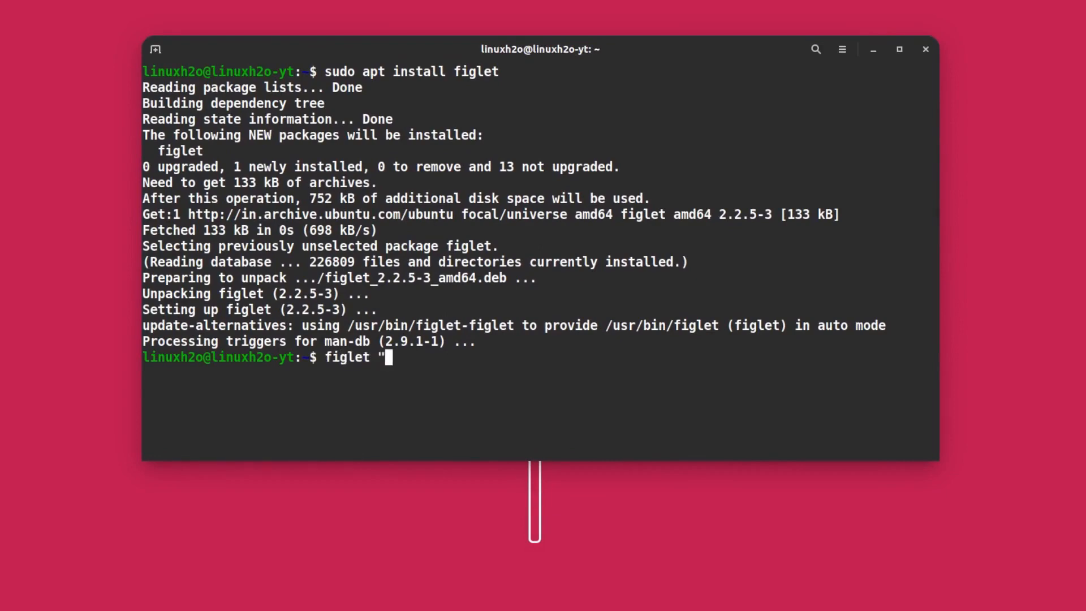
text(Linuxh2O)
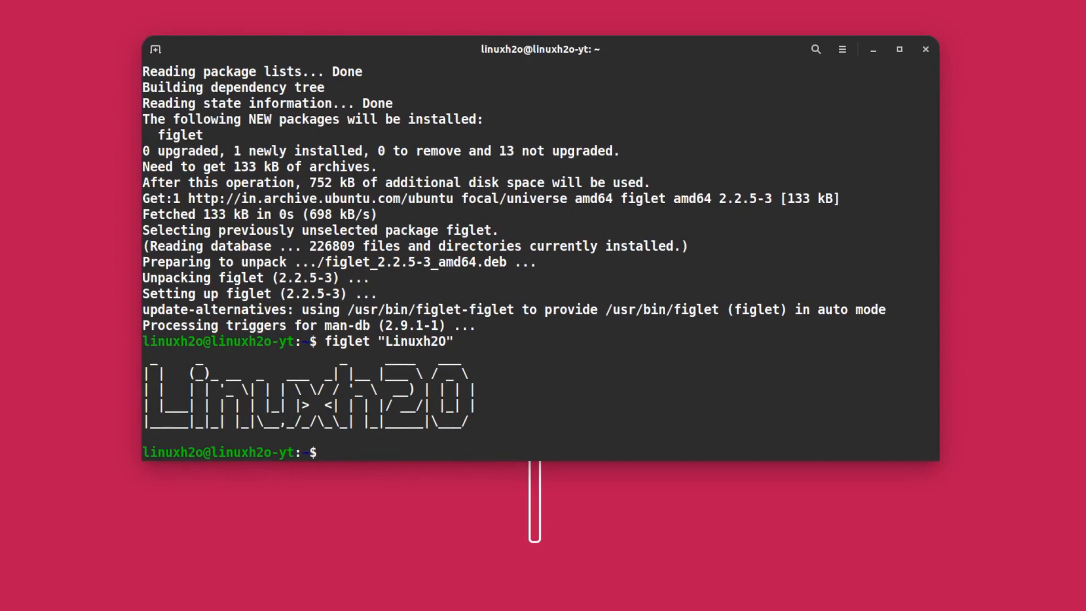
- Run figlet -f bubble "LinuxH2O" and copy that command with Ctrl+C
text(fi)
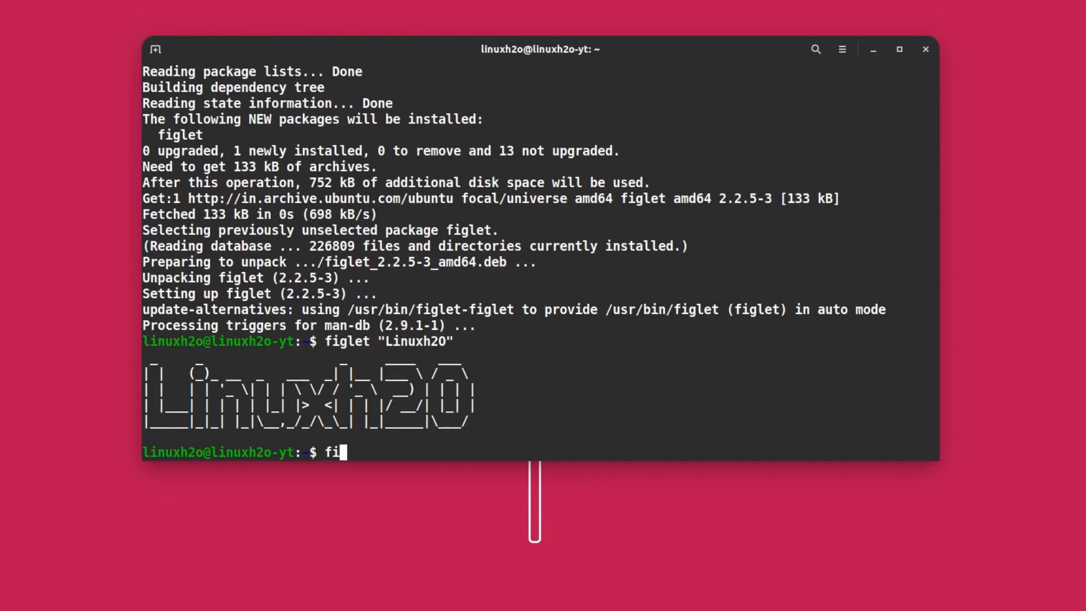
text(glet)
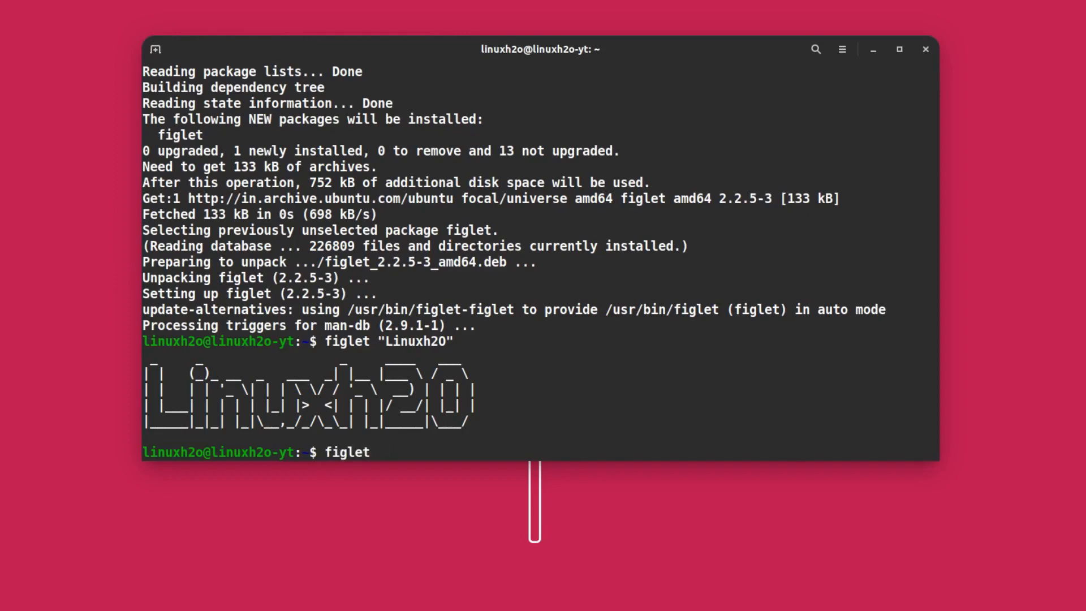
text(-f bubble)
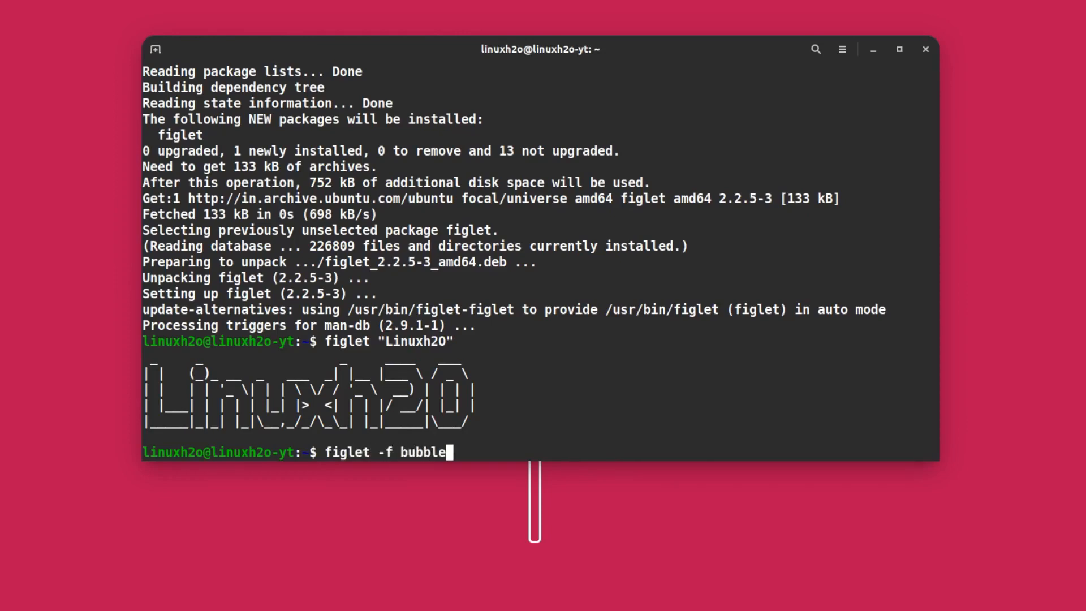
text("")
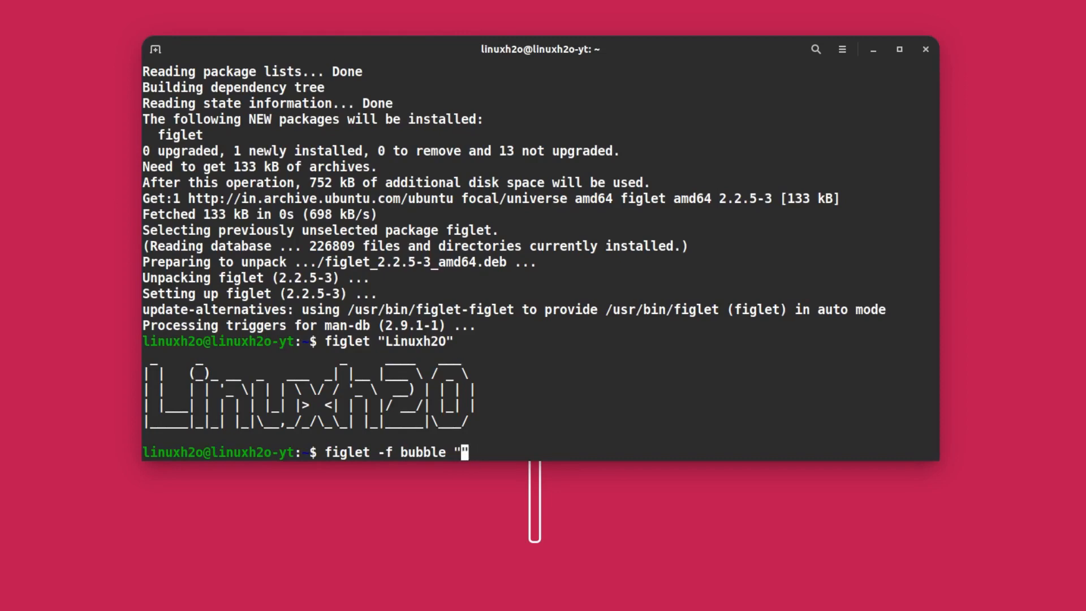
text(LinuxH2O)
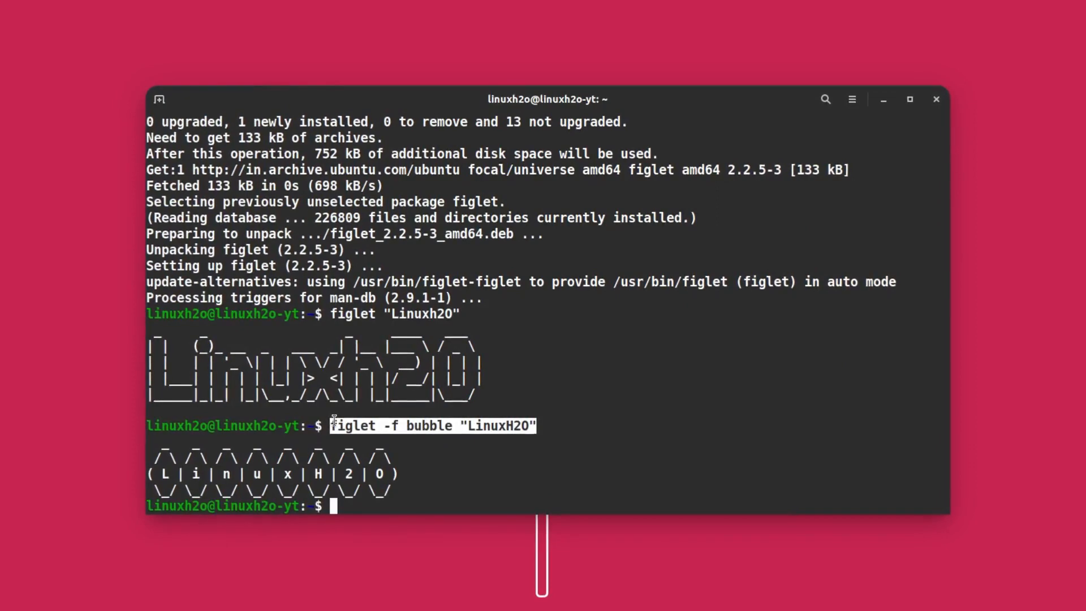
key(ctrl+c)
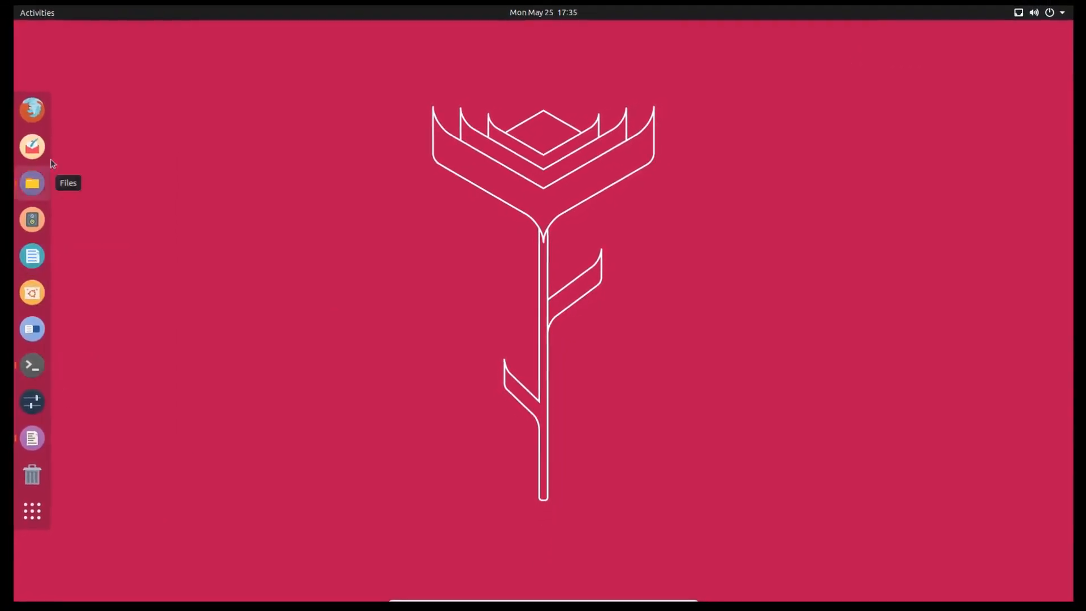
- Add figlet -f bubble "LinuxH2O" to line 121 of .bashrc and save it
click(32, 183)
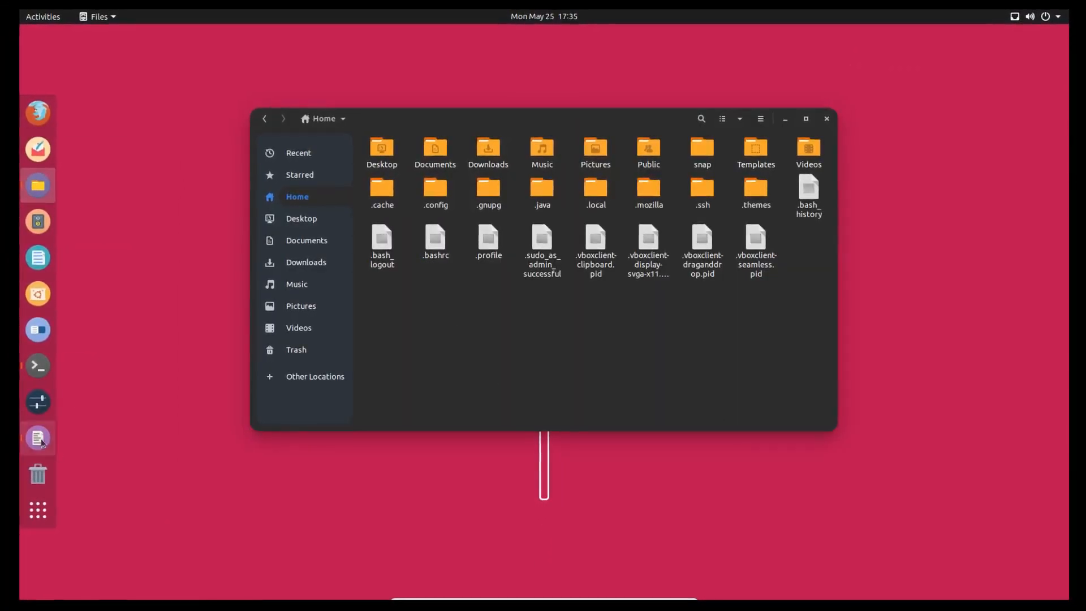
double_click(434, 240)
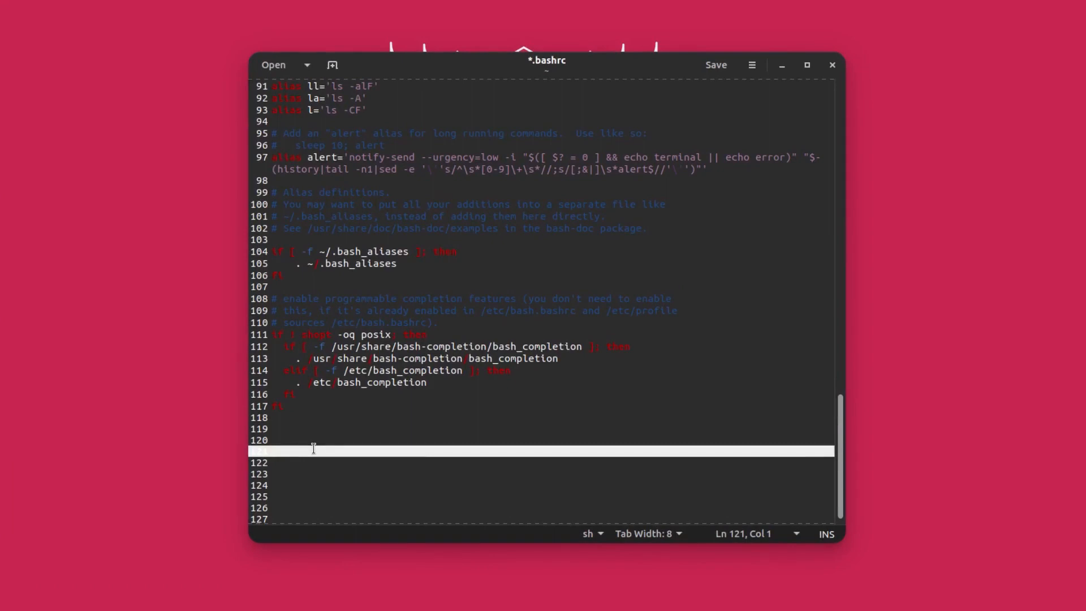
text(figlet -f bubble "LinuxH2O")
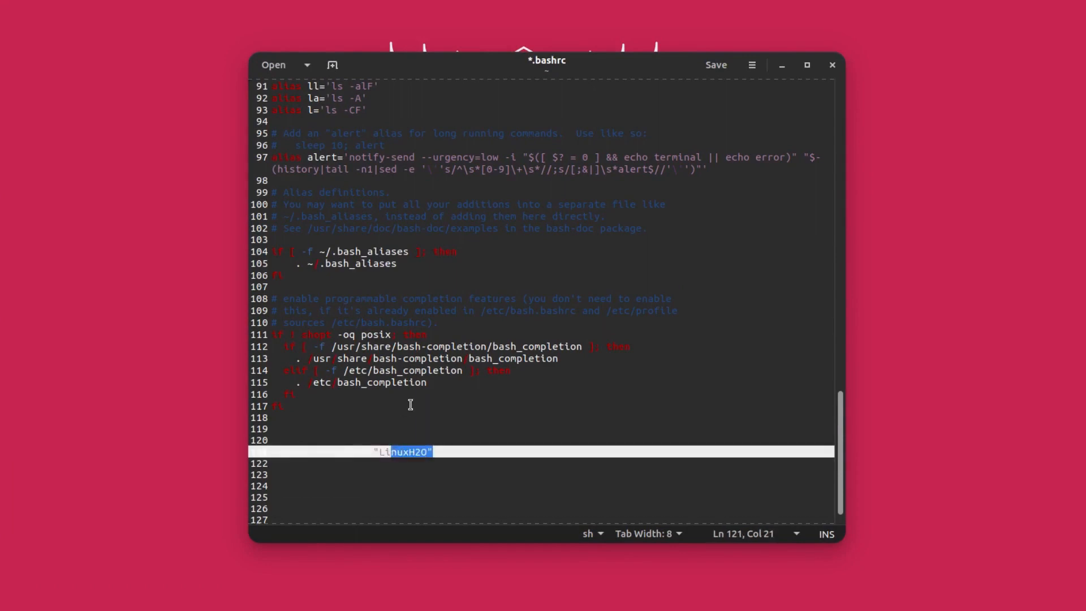
click(716, 64)
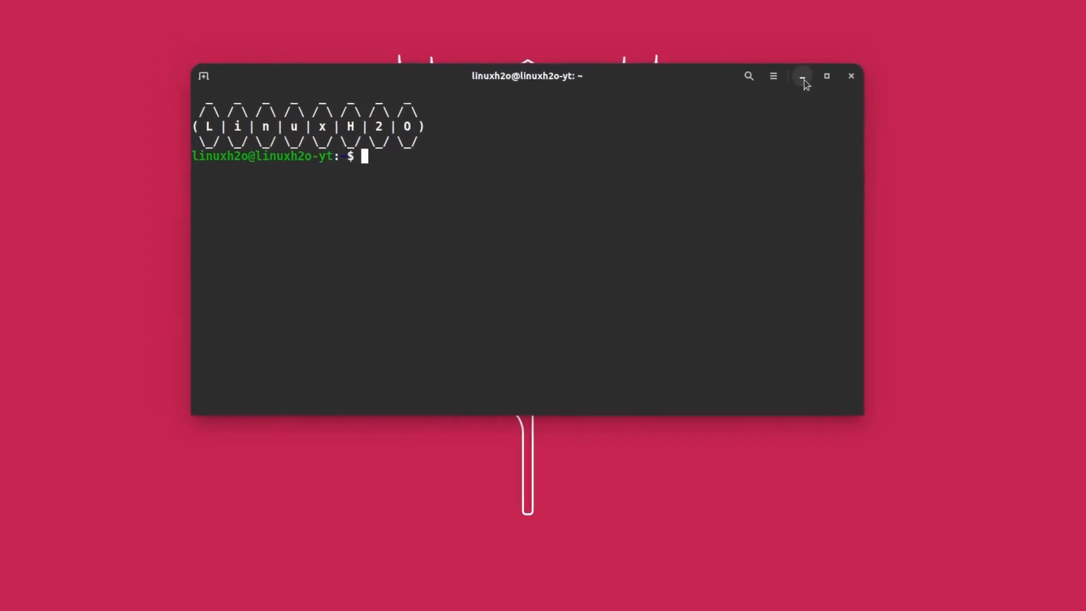
- Hide the terminal showing the LinuxH2O banner and launch Firefox
click(801, 76)
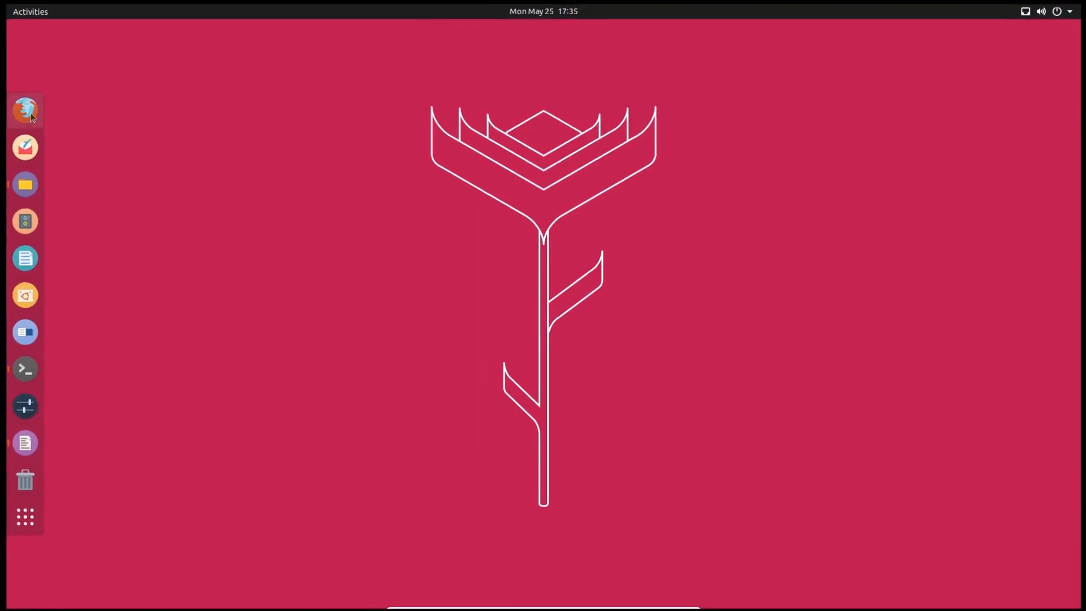
click(25, 110)
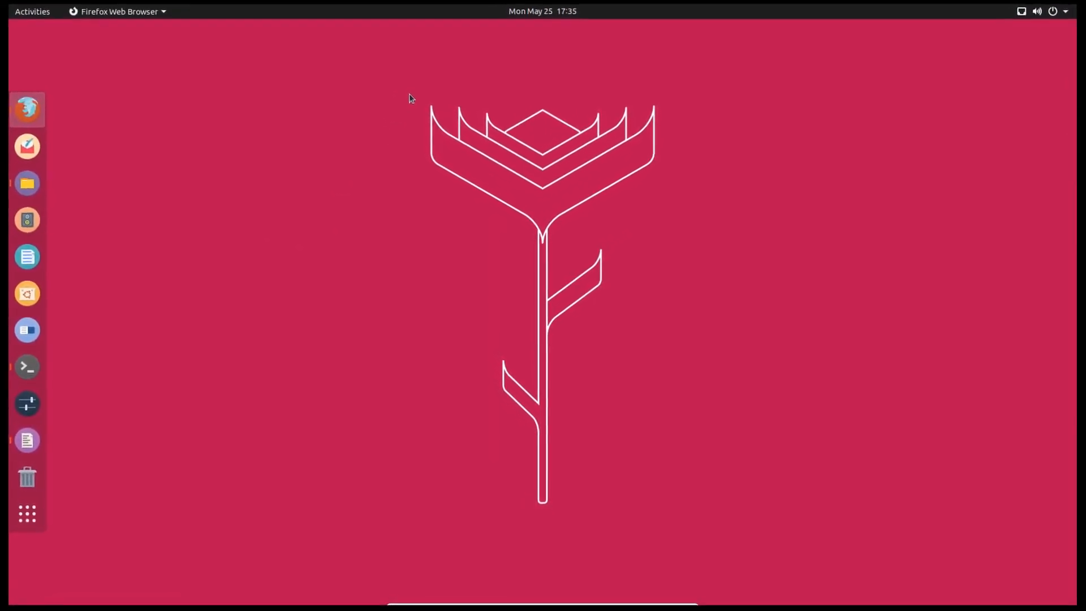
click(26, 109)
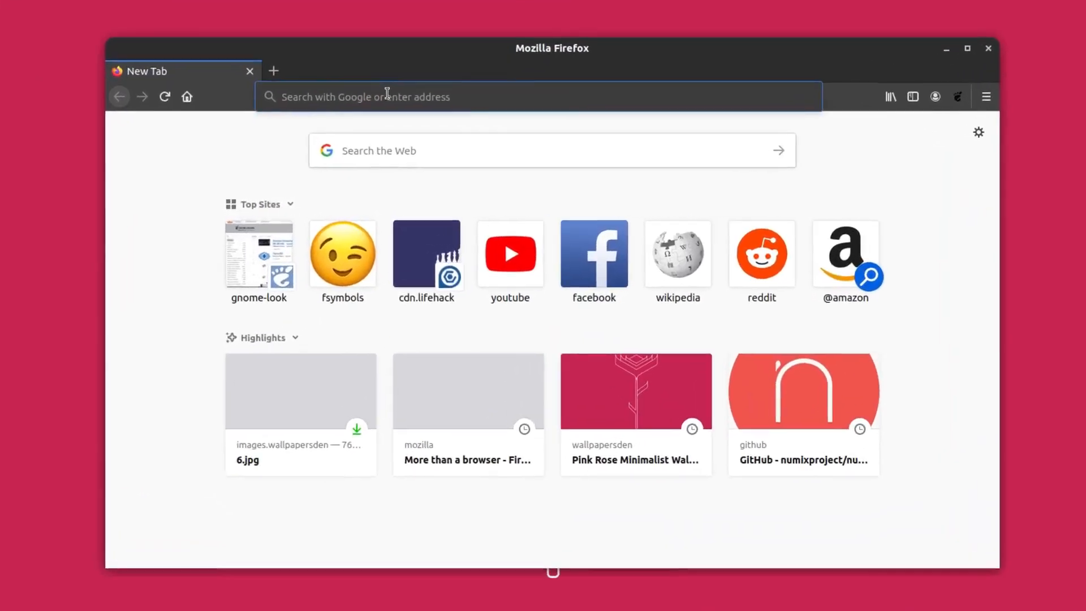
text(https://fsymbols.com)
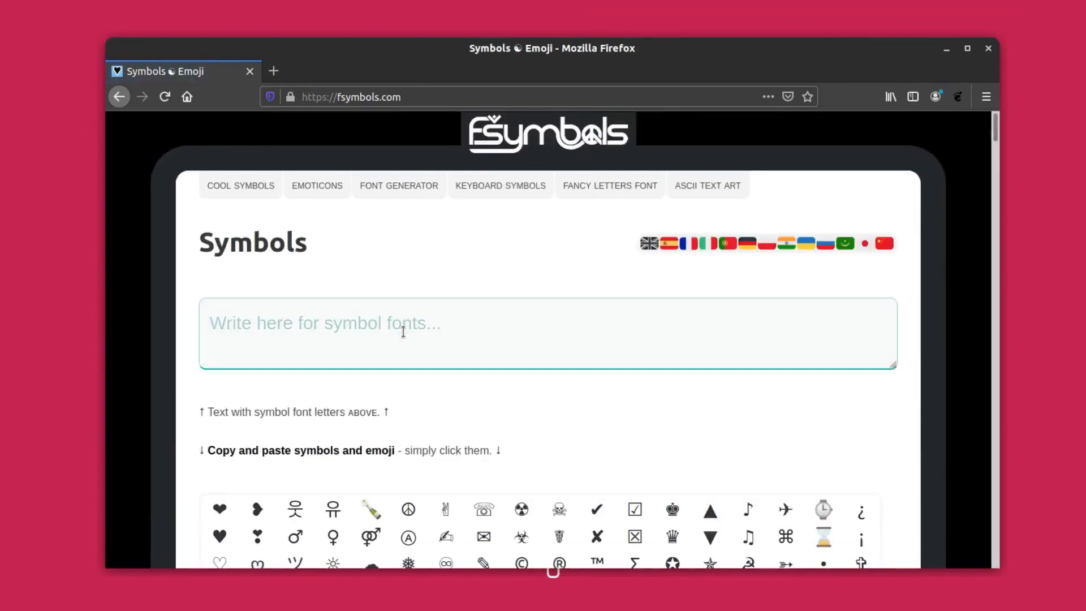
text(Wosto)
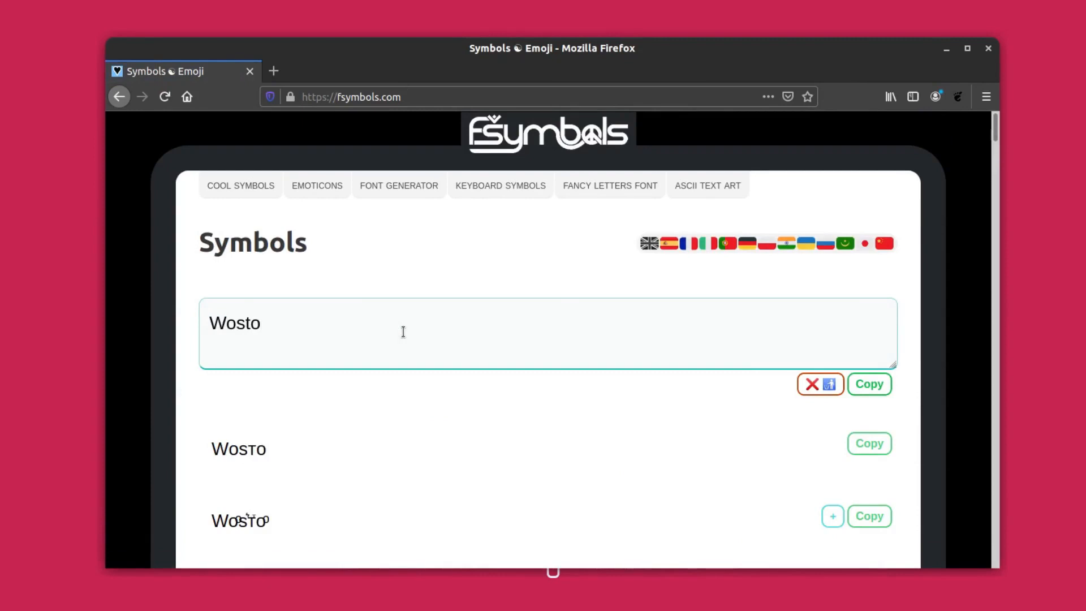
text(Wotson)
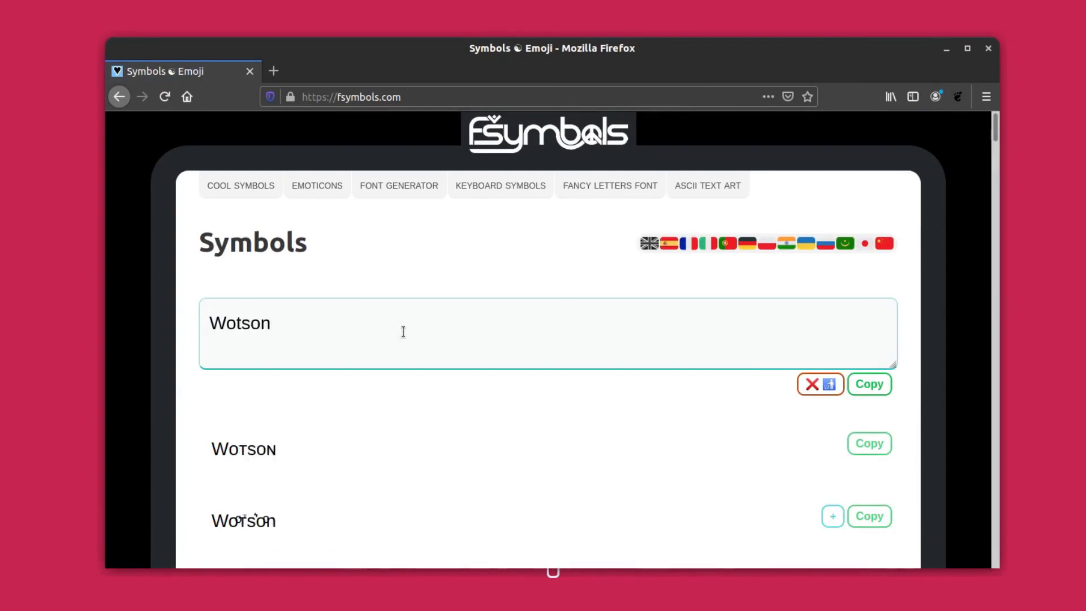
- Scroll the font results and copy the blocky pixel-style WOTSON lettering
scroll(down, 3)
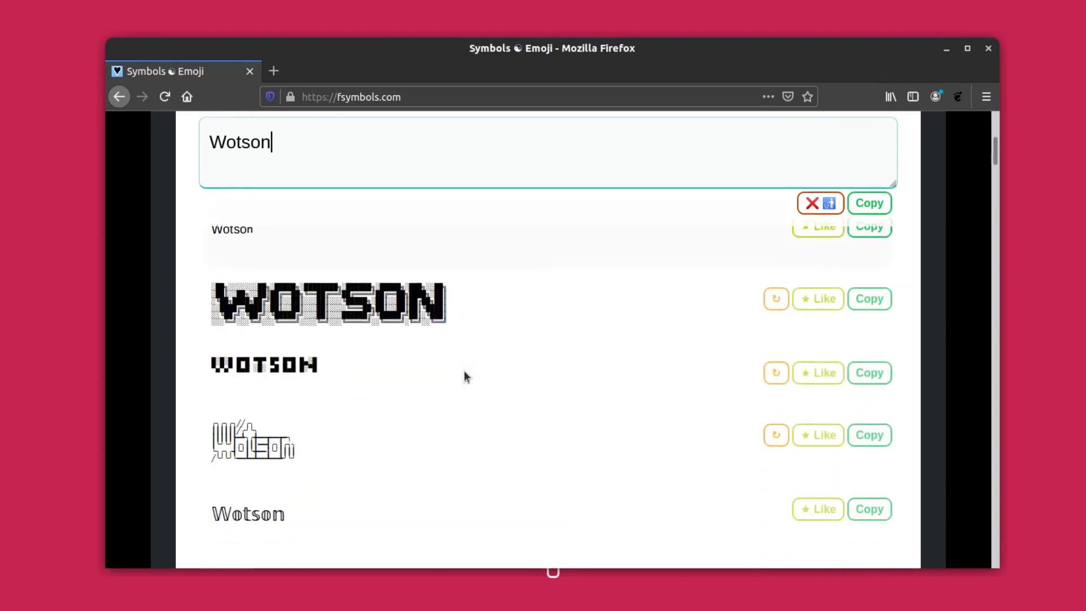
scroll(down, 3)
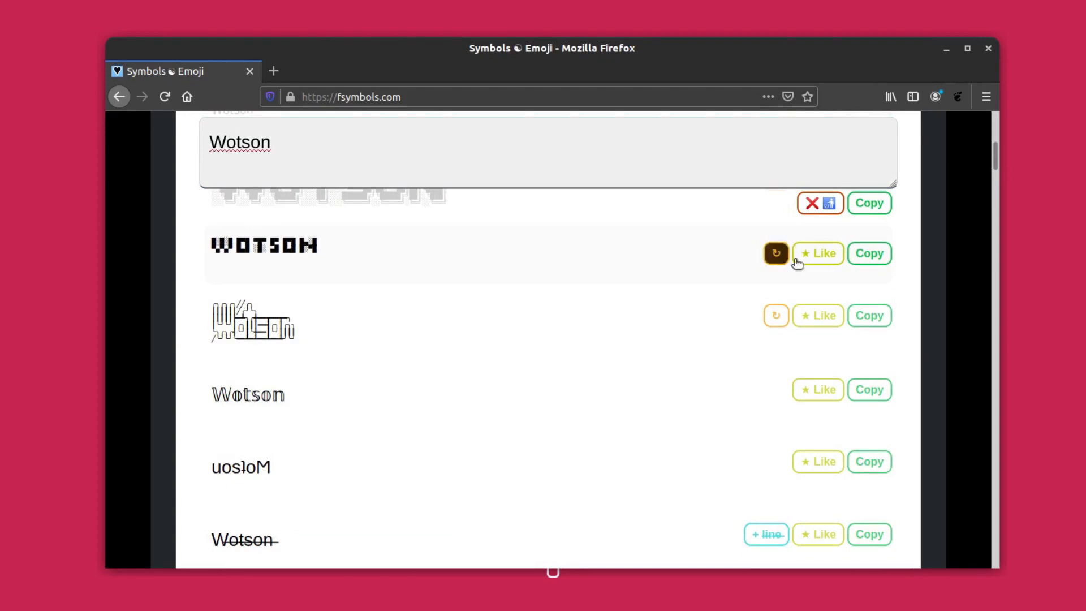
click(869, 253)
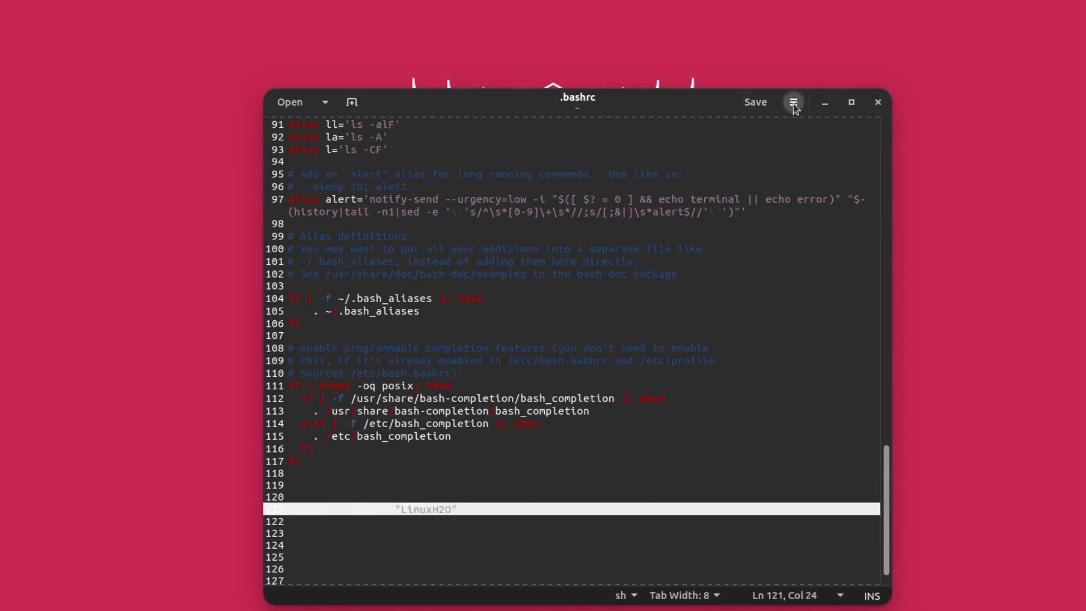
- In Preferences, turn off Highlight current line and close the dialog
click(793, 102)
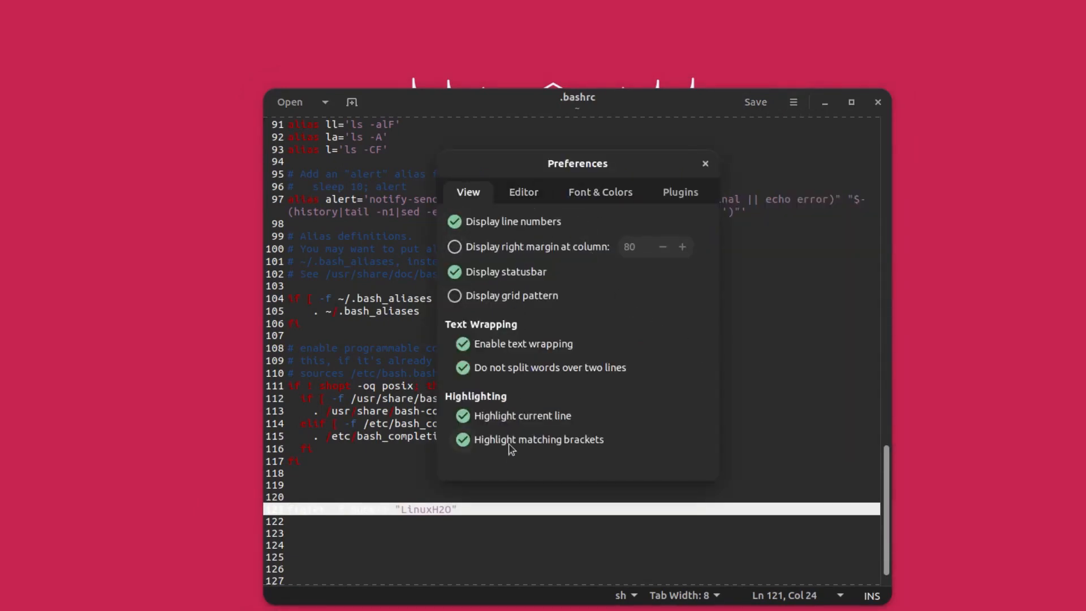
click(461, 416)
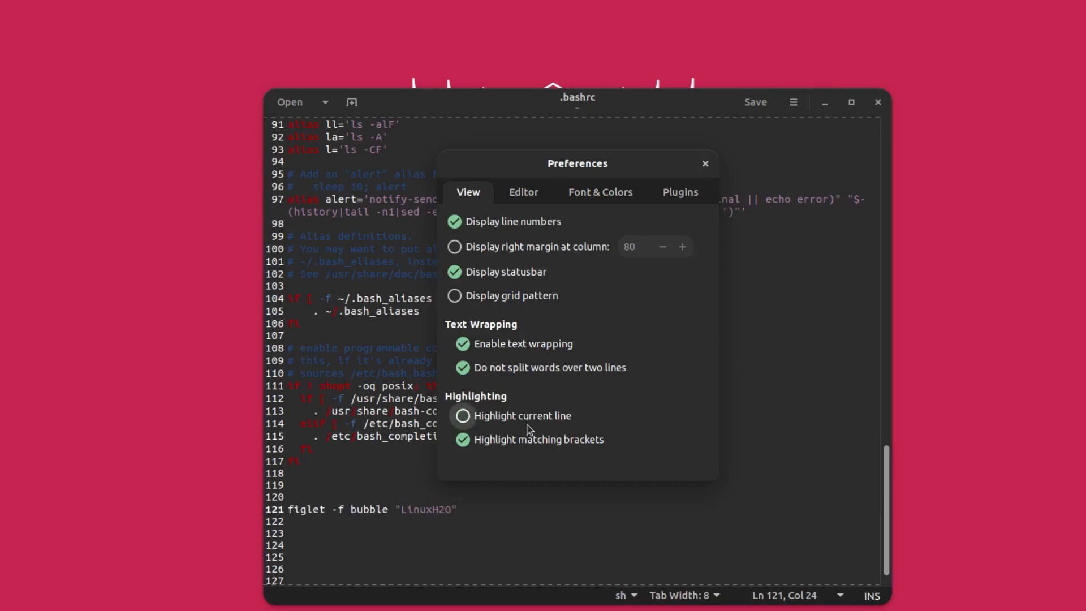
click(706, 163)
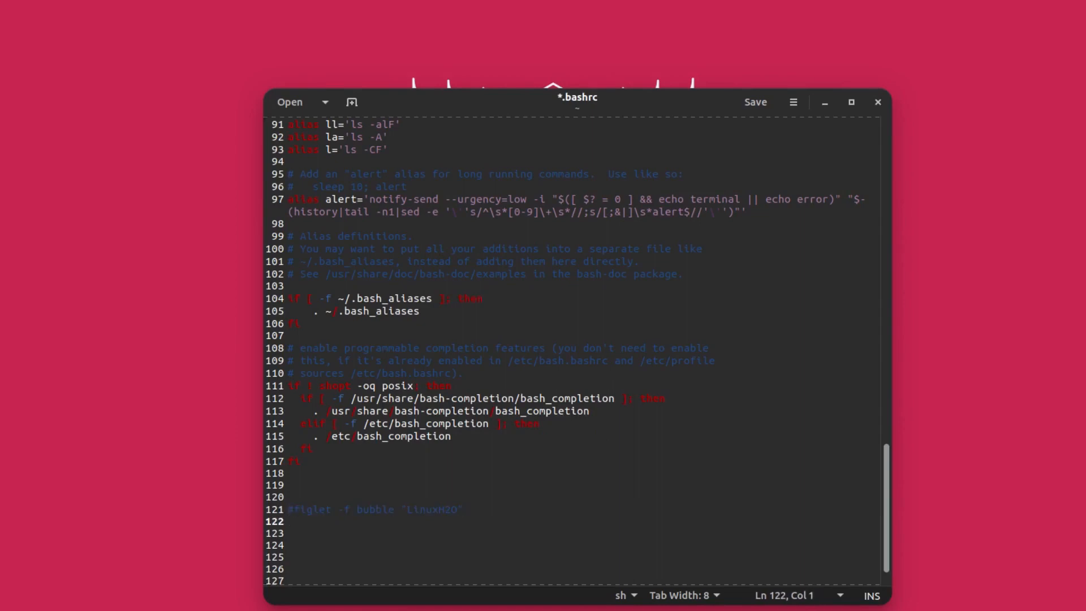
- Add an echo "…" line holding the pasted WOTSON banner and save .bashrc
text(echo)
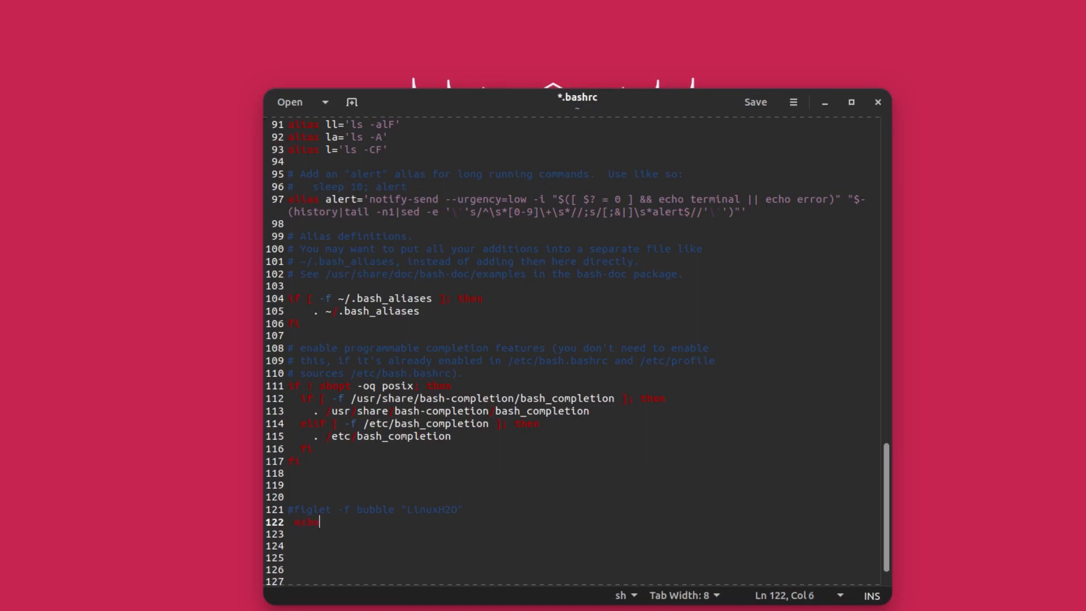
text("")
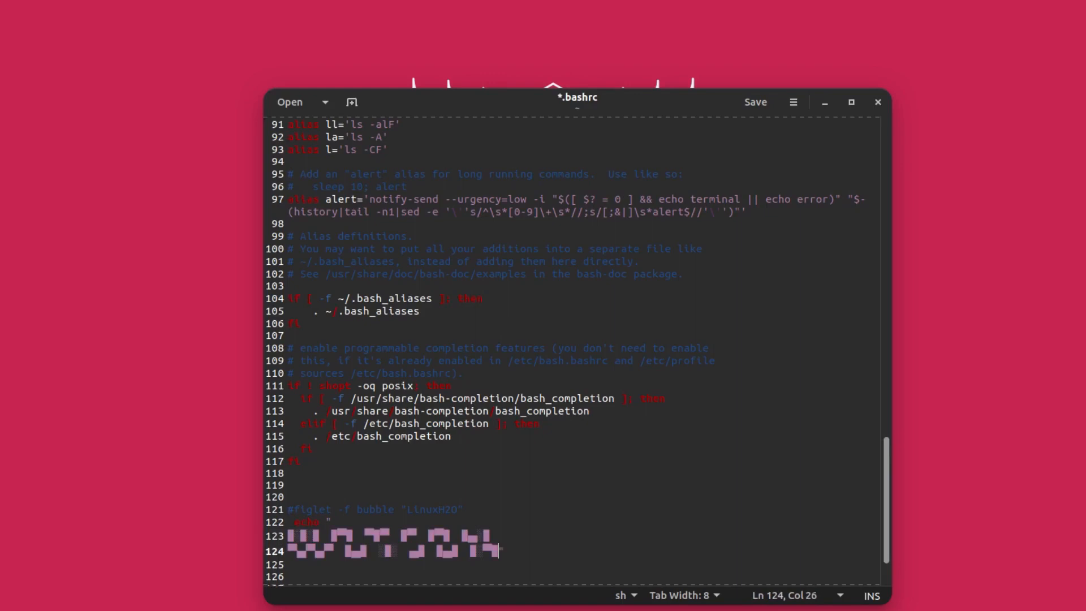
click(755, 102)
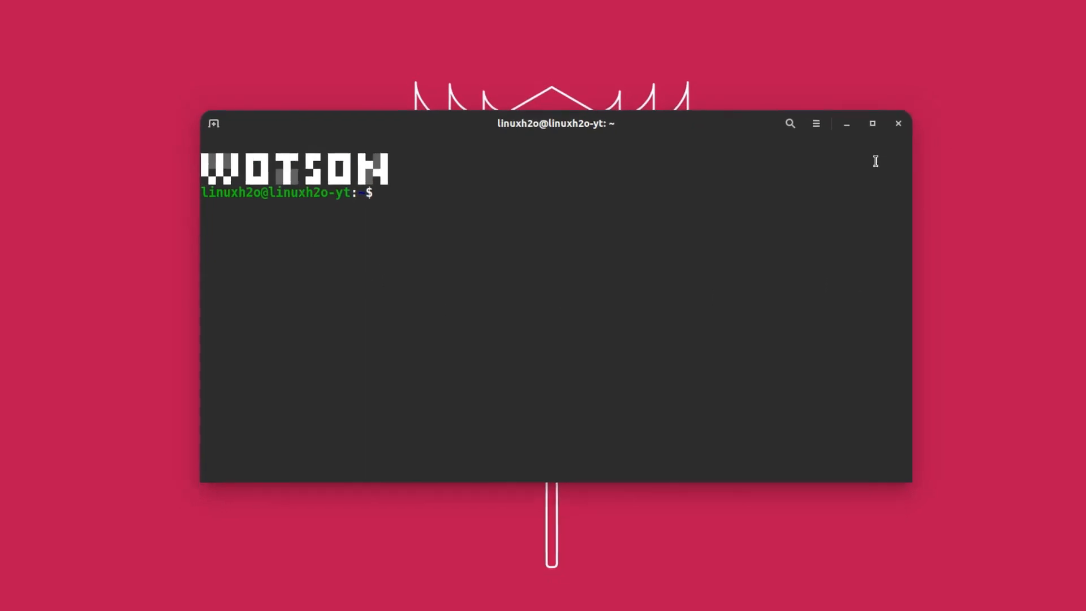
click(899, 124)
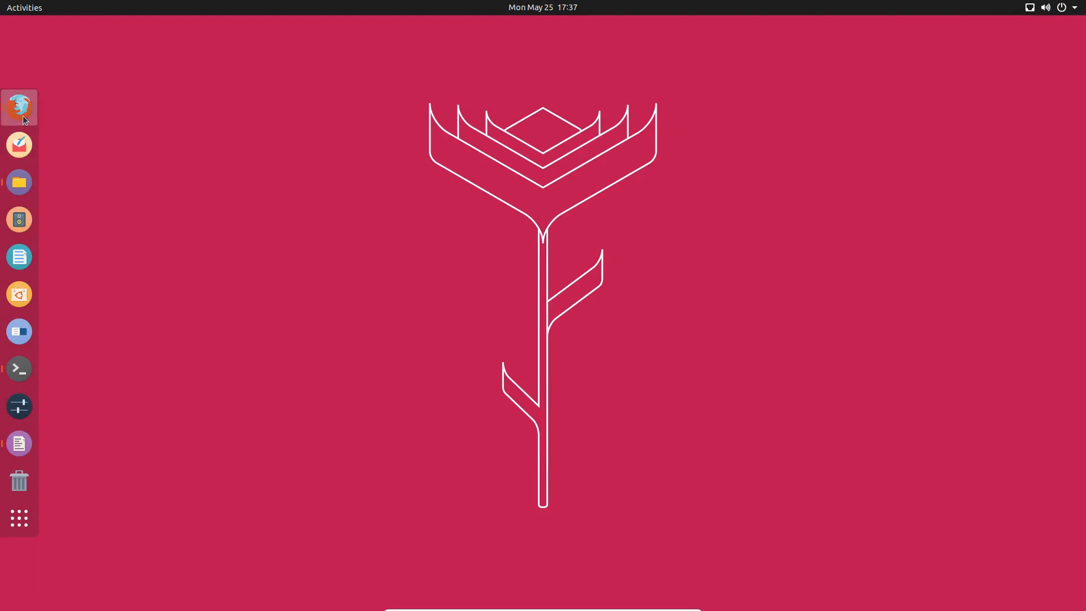
click(19, 106)
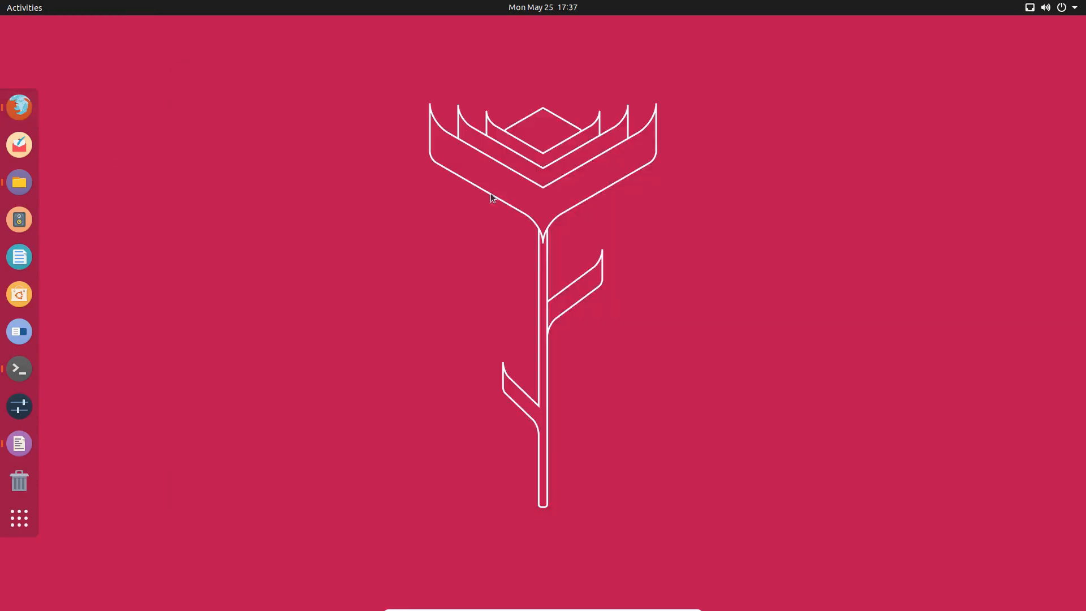
click(19, 369)
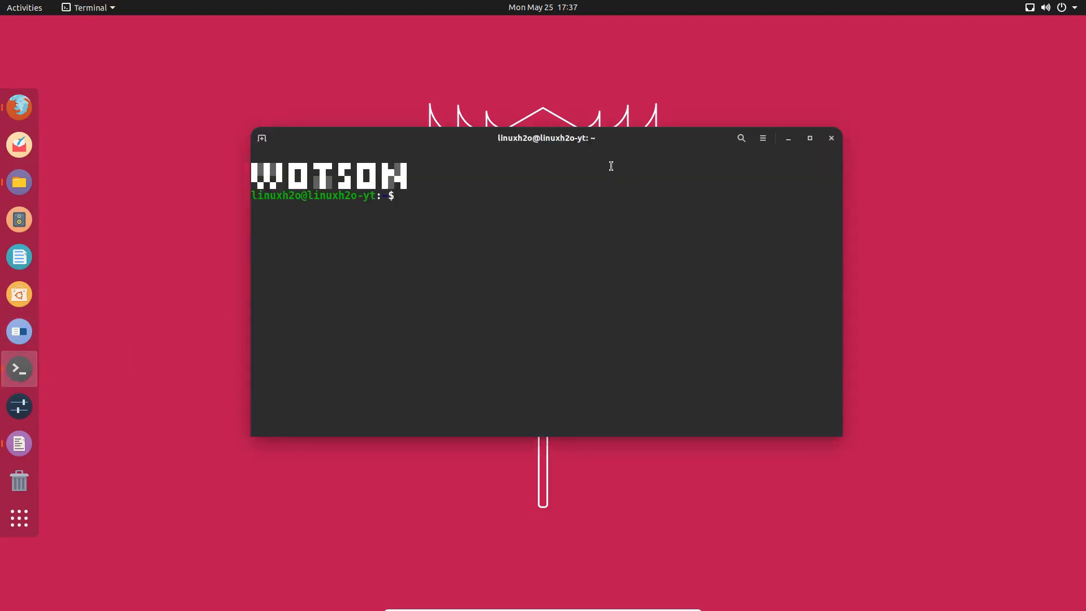